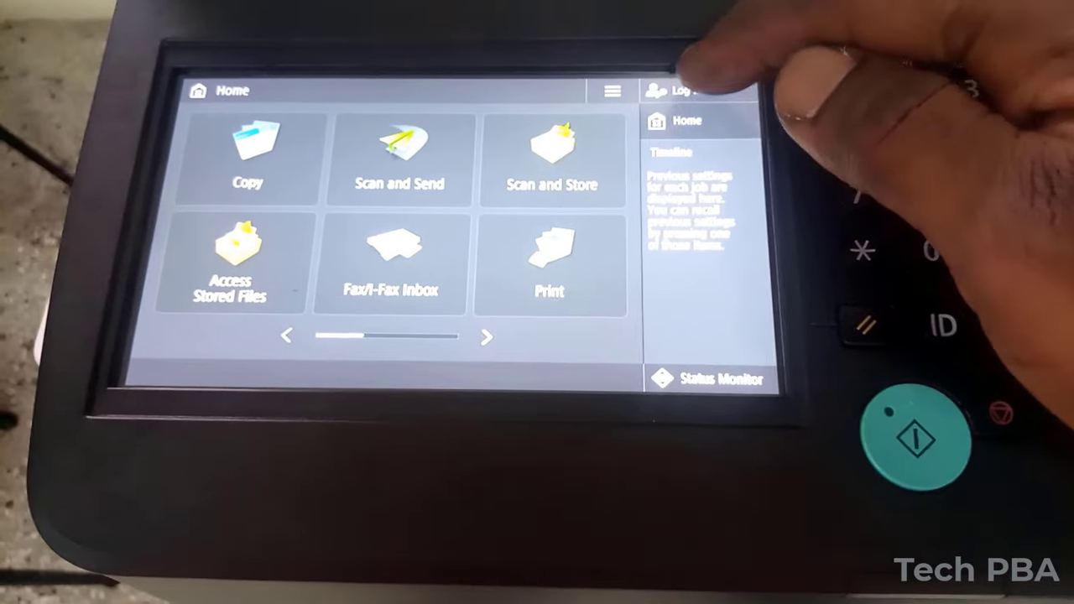
Log in to this device as Administrator using the admin password.
left_click(680, 91)
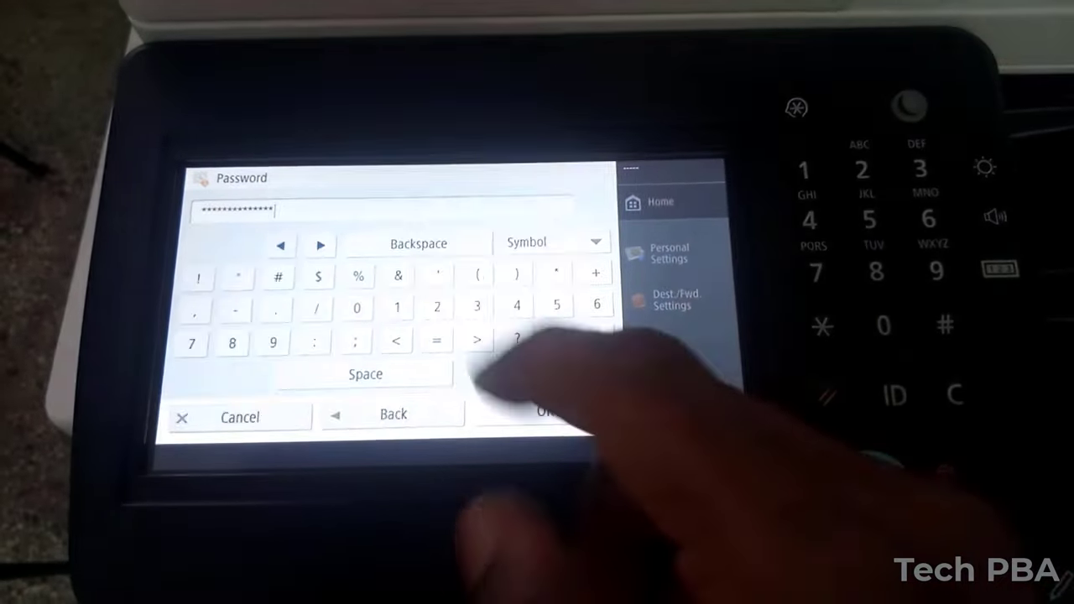
left_click(549, 413)
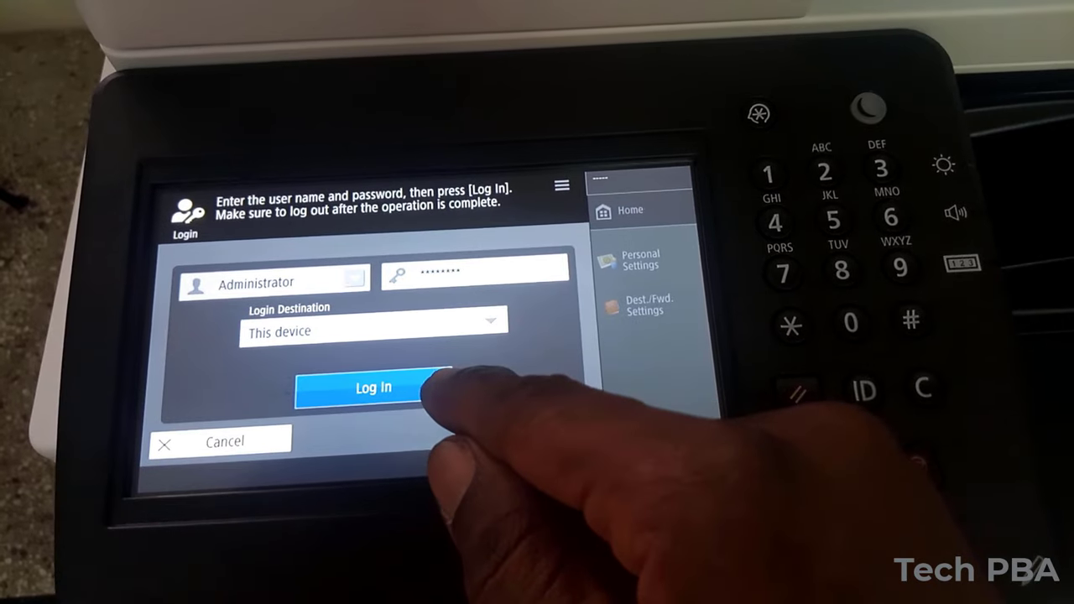
left_click(373, 387)
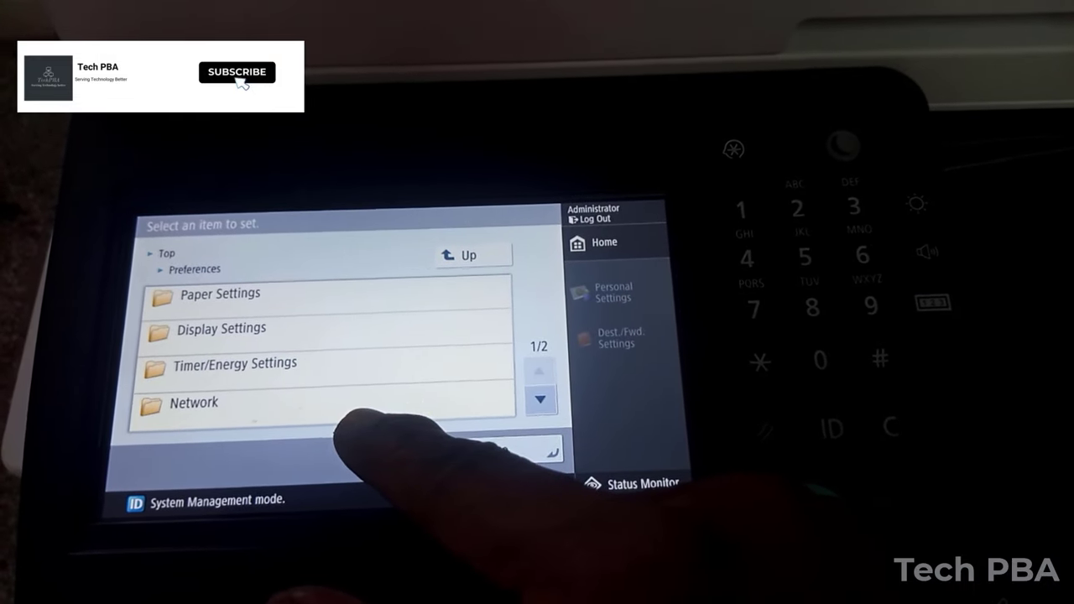
Under Network, switch Confirm Network Connection Setting Changes to On.
left_click(194, 402)
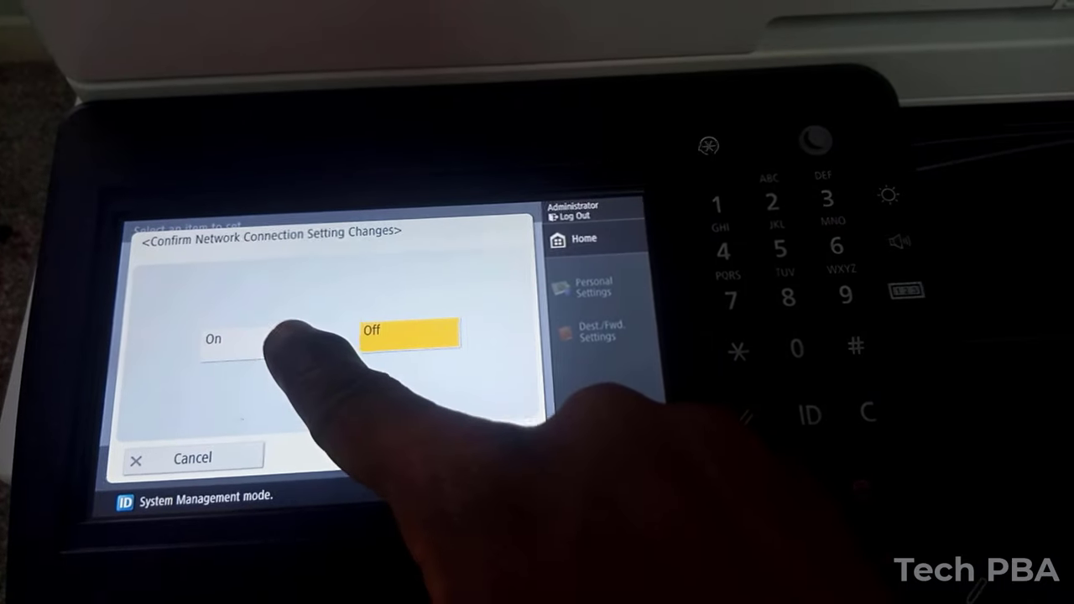
left_click(214, 338)
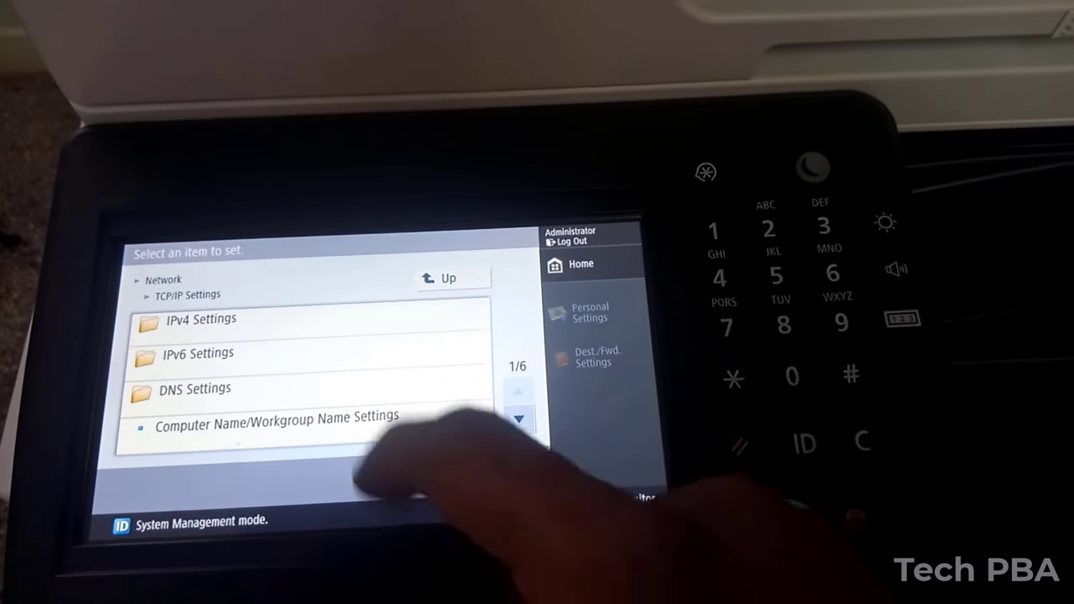
Open the IPv4 Settings screen under TCP/IP Settings.
left_click(199, 319)
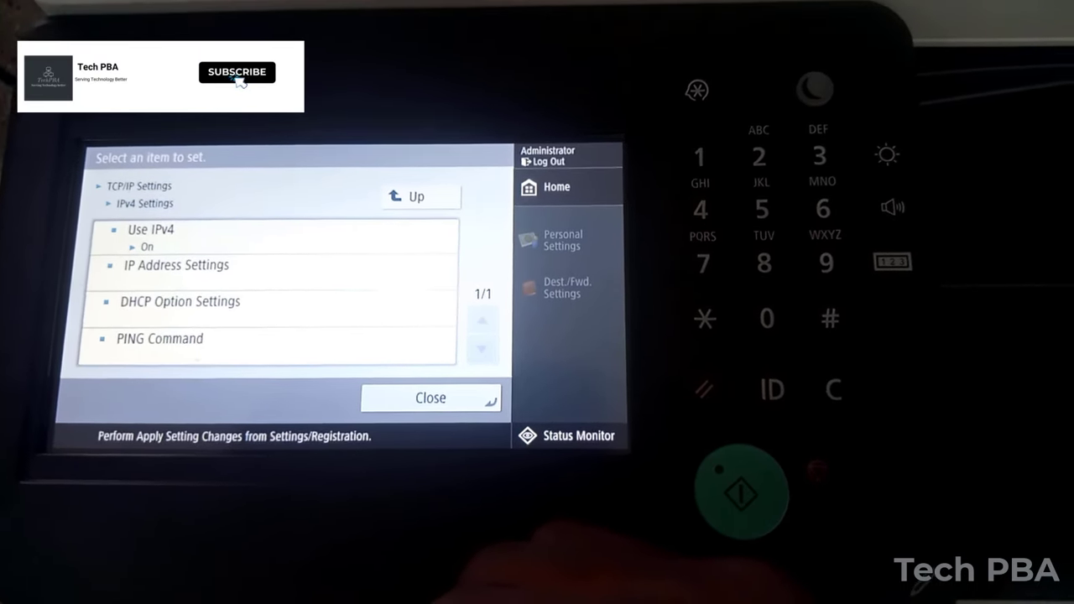
Close the IPv4 Settings screen on the device panel.
left_click(431, 398)
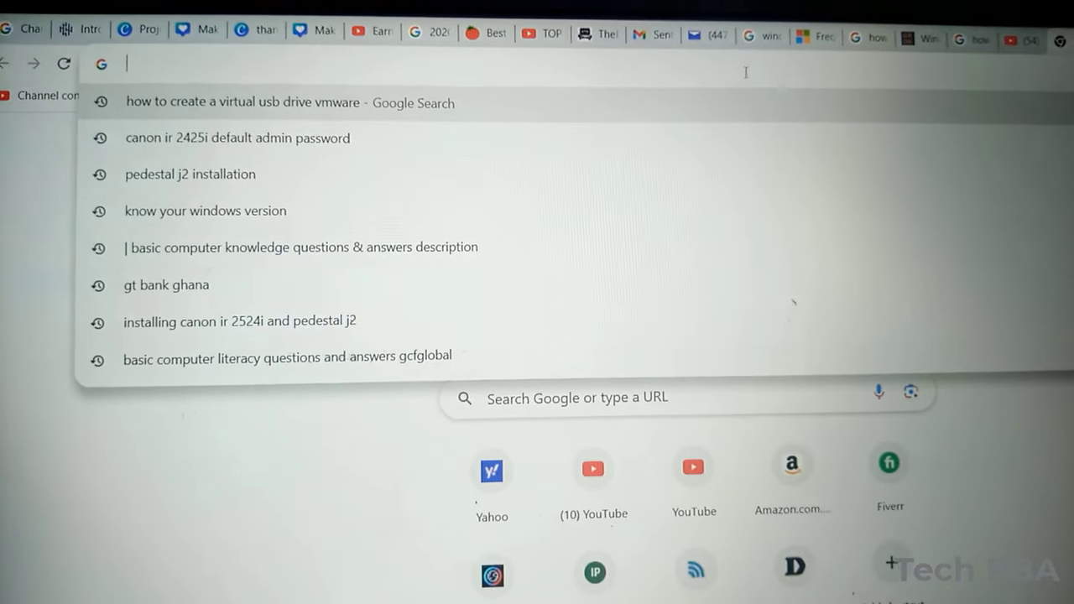
Browse to 192.168.0.242 and log in to Remote UI as Administrator.
type("192.168.0.242")
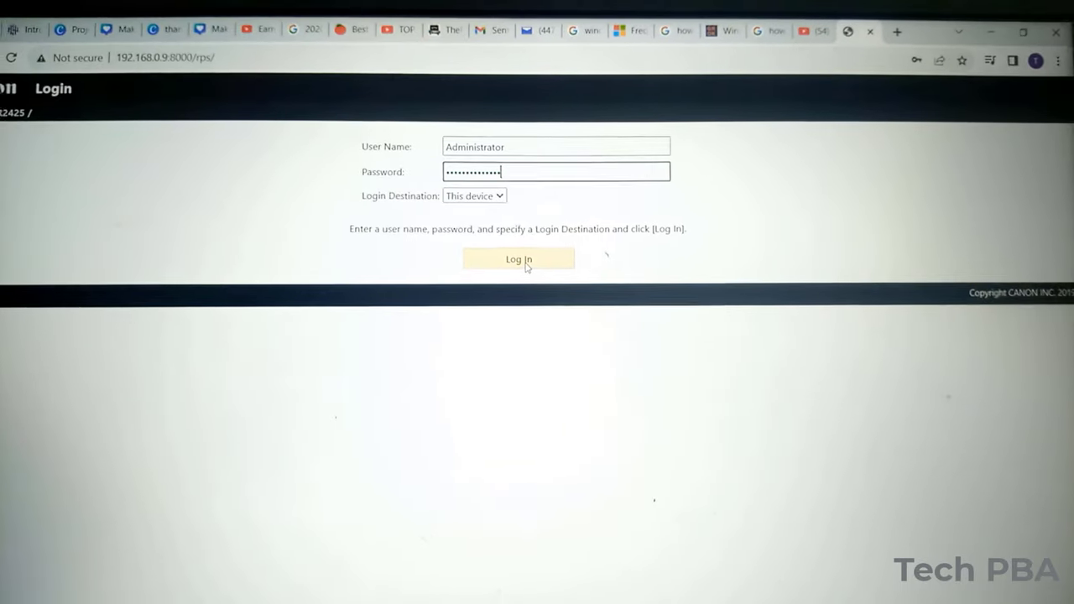
left_click(519, 258)
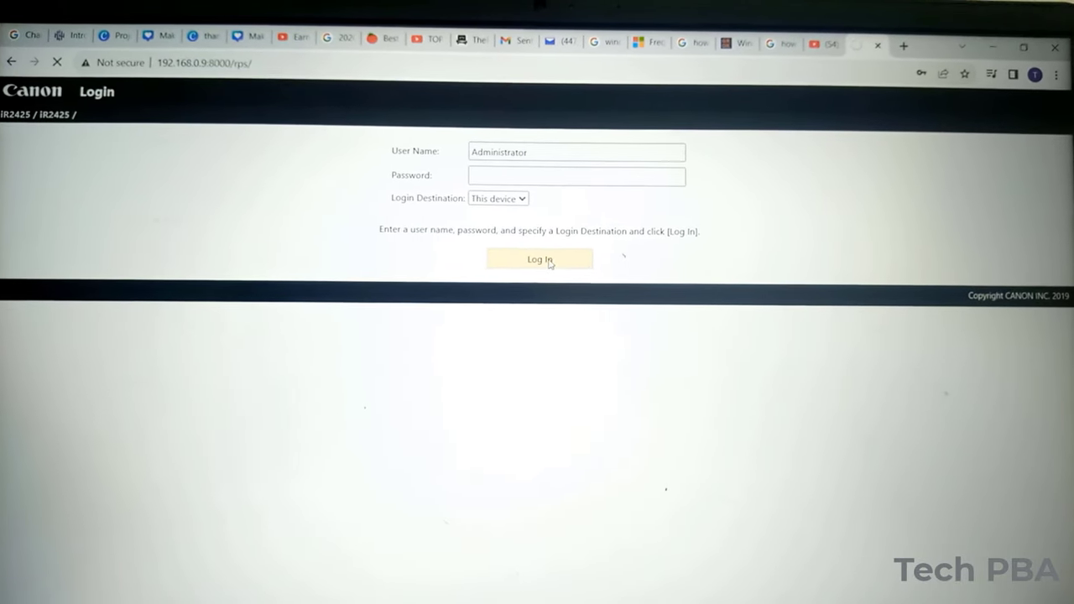
left_click(539, 259)
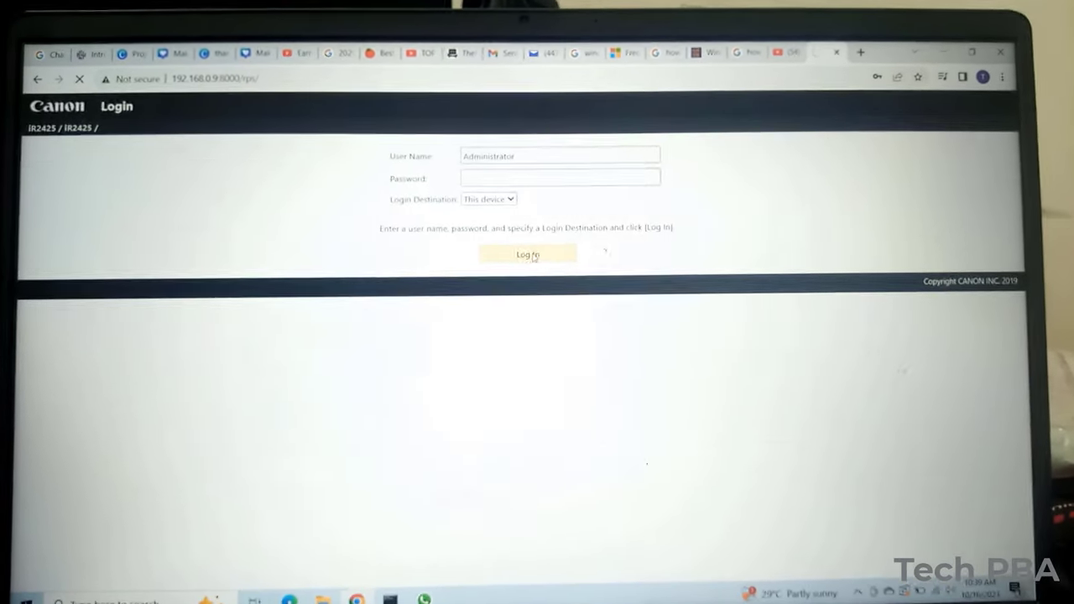
left_click(527, 254)
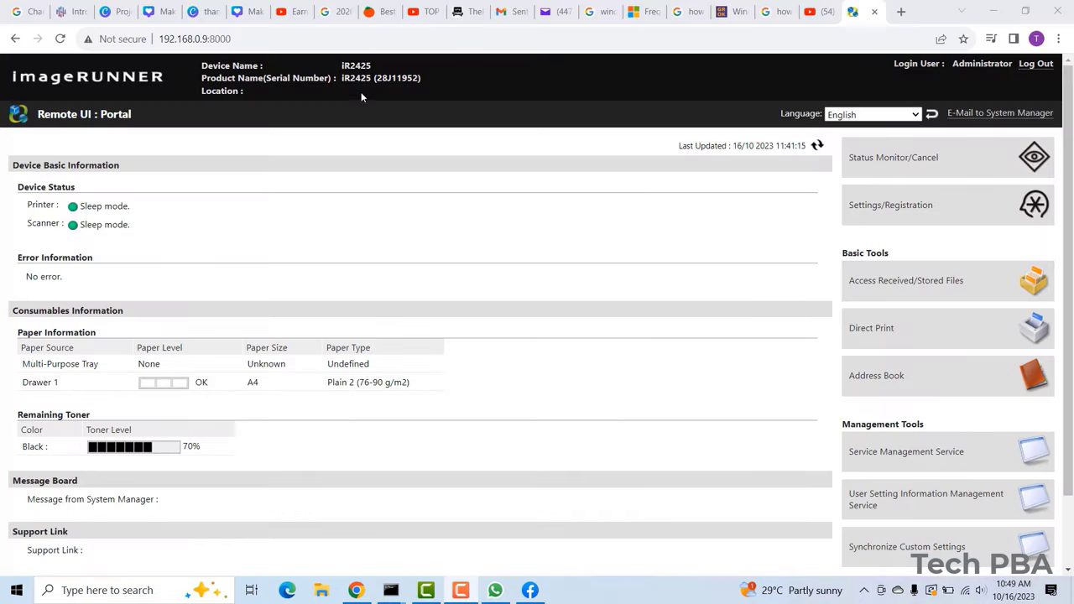
mouse_move(653, 459)
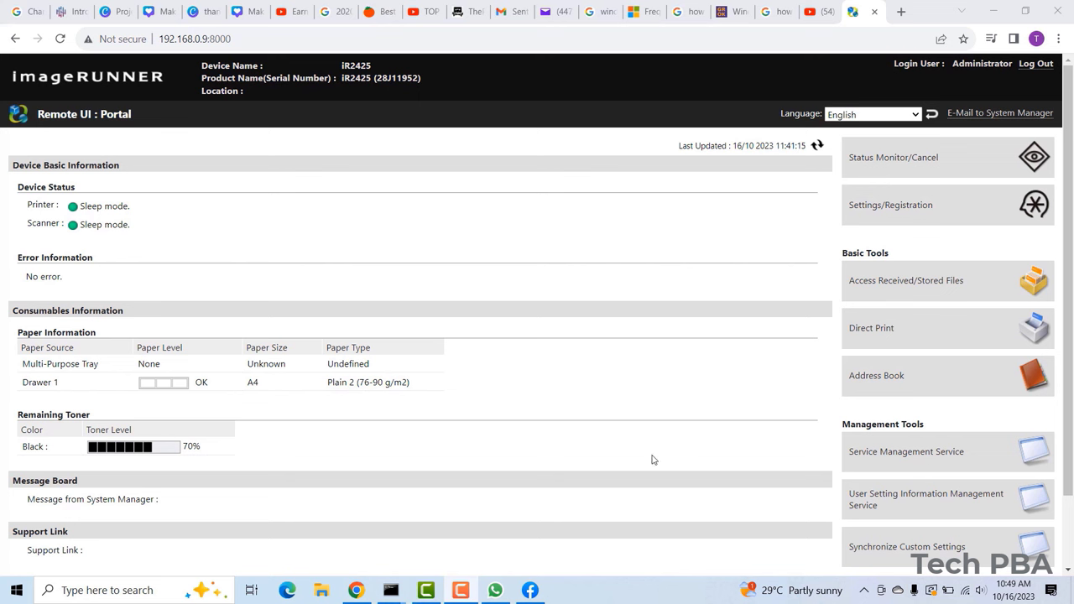
mouse_move(867, 223)
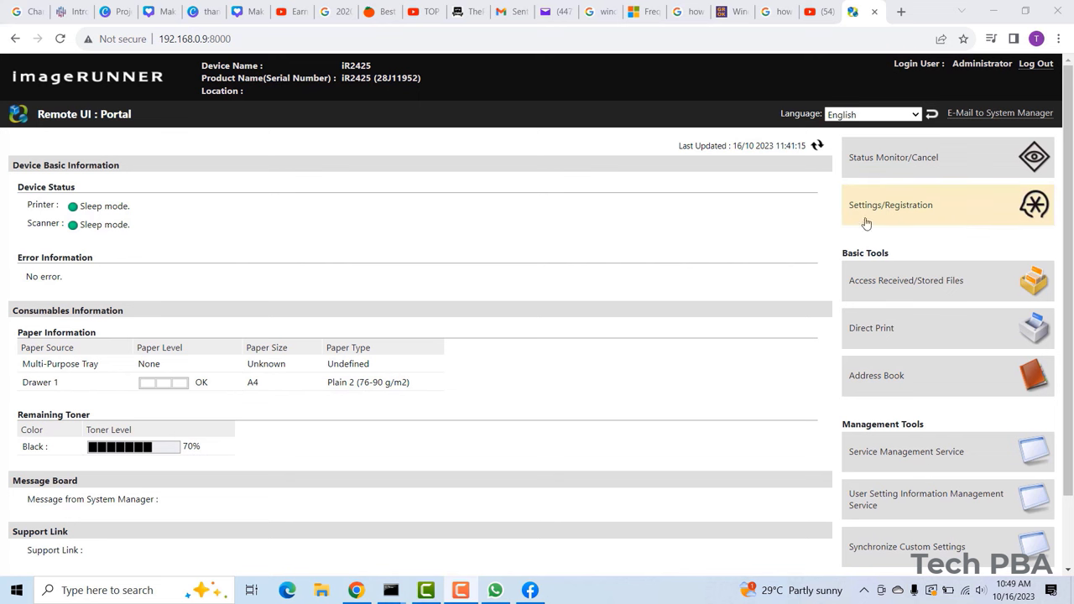
Go to Settings/Registration > Timer/Energy Settings > Date/Time Settings.
left_click(890, 205)
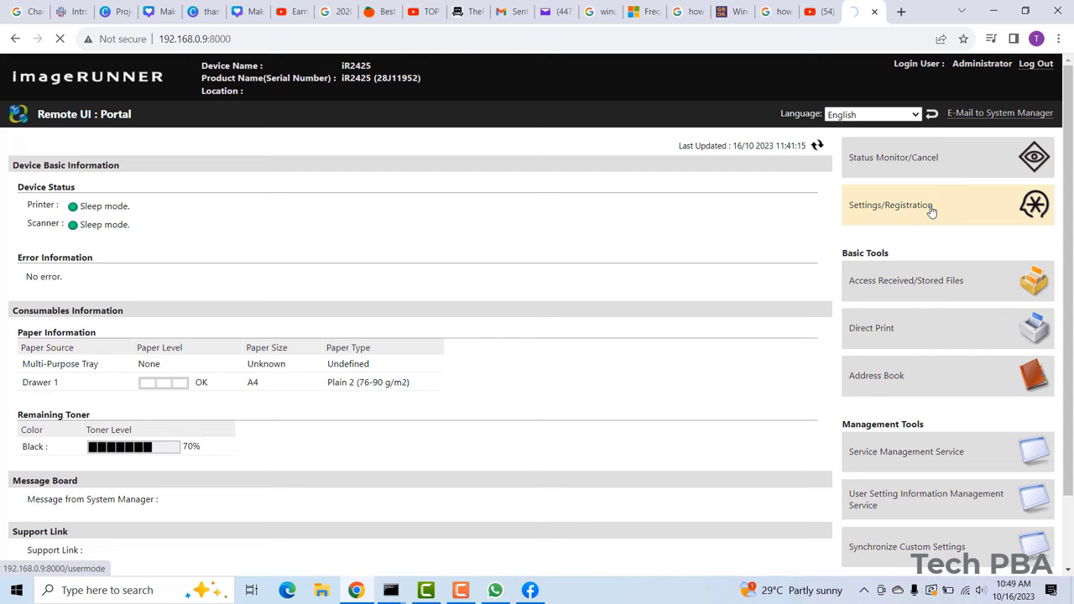
left_click(891, 205)
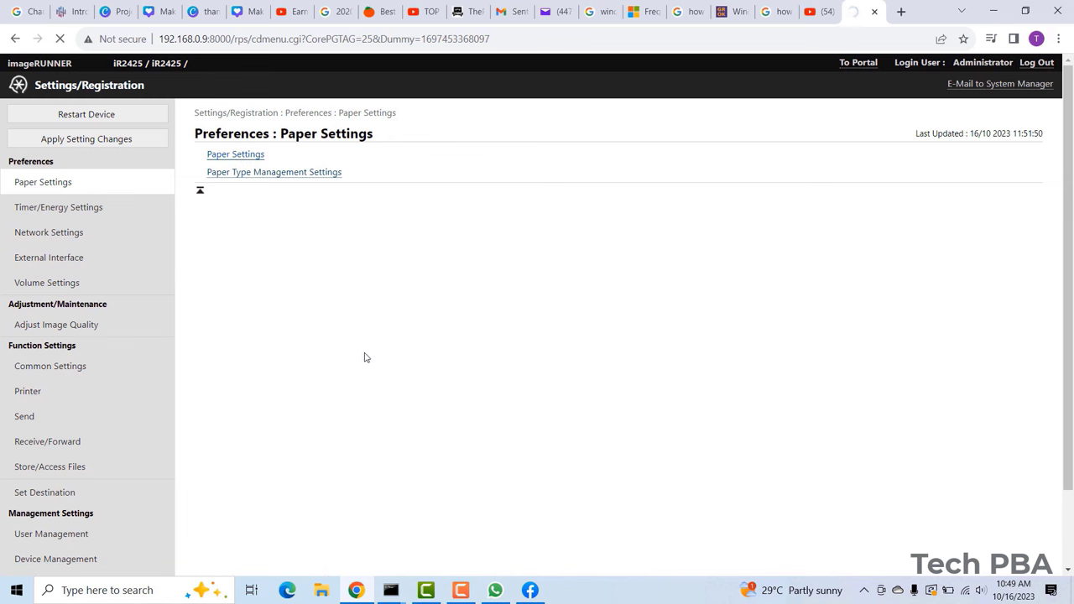
left_click(235, 153)
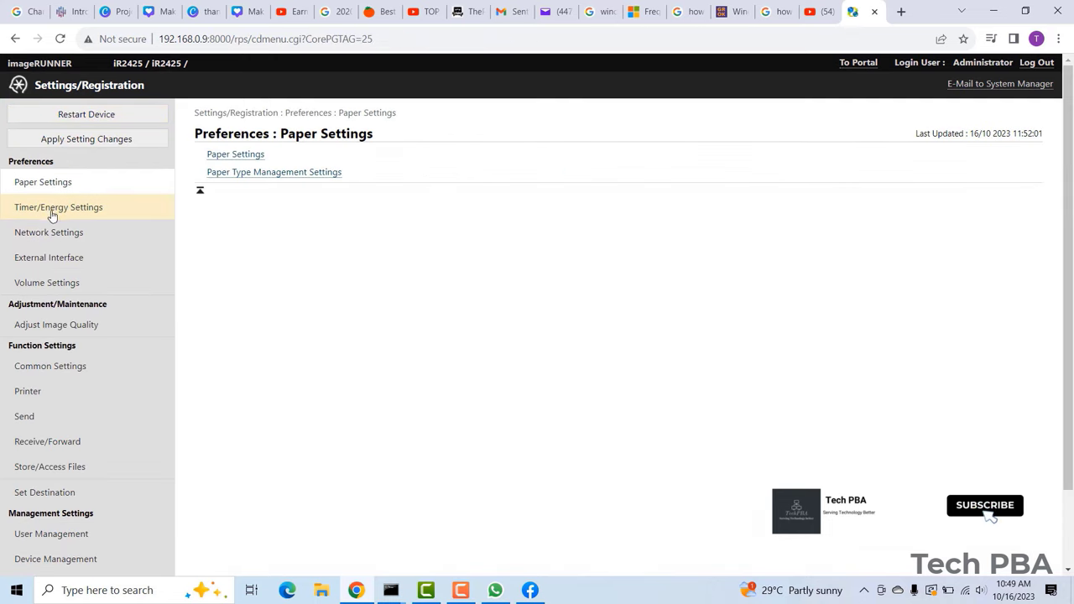
left_click(59, 208)
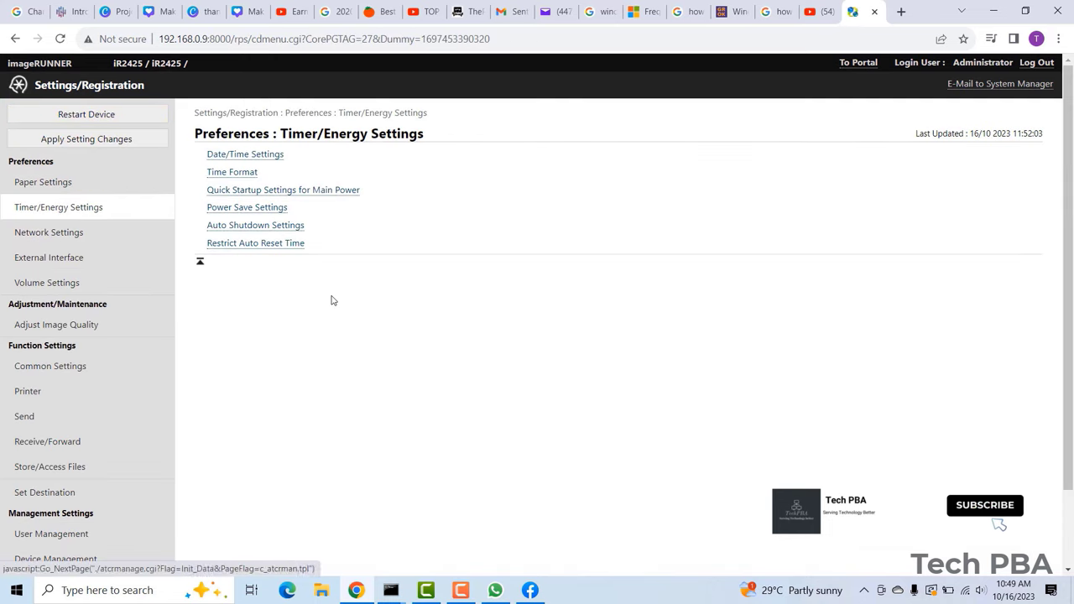
left_click(245, 155)
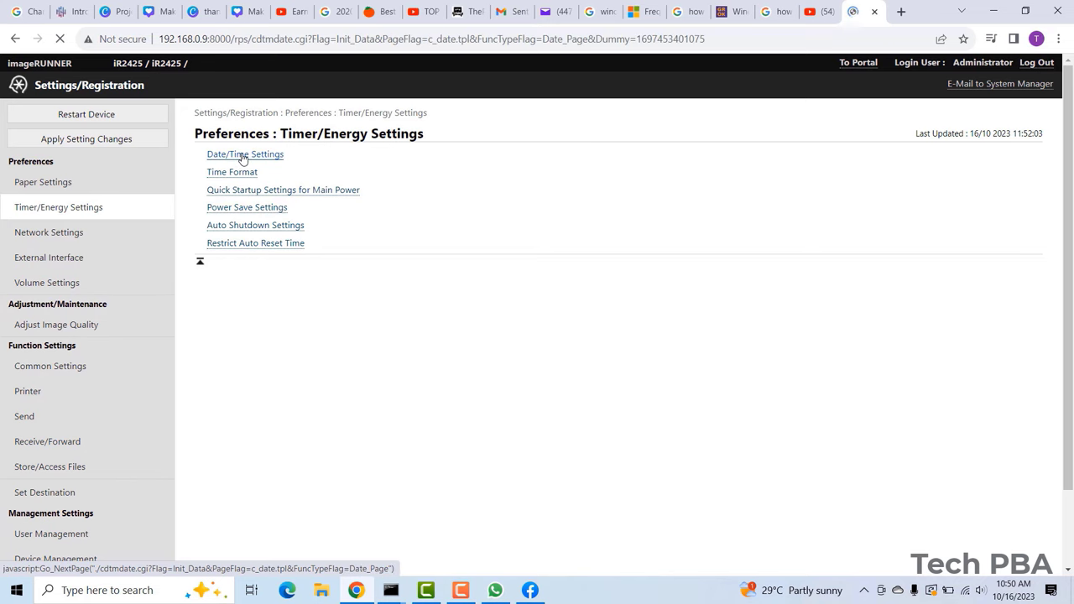
left_click(245, 153)
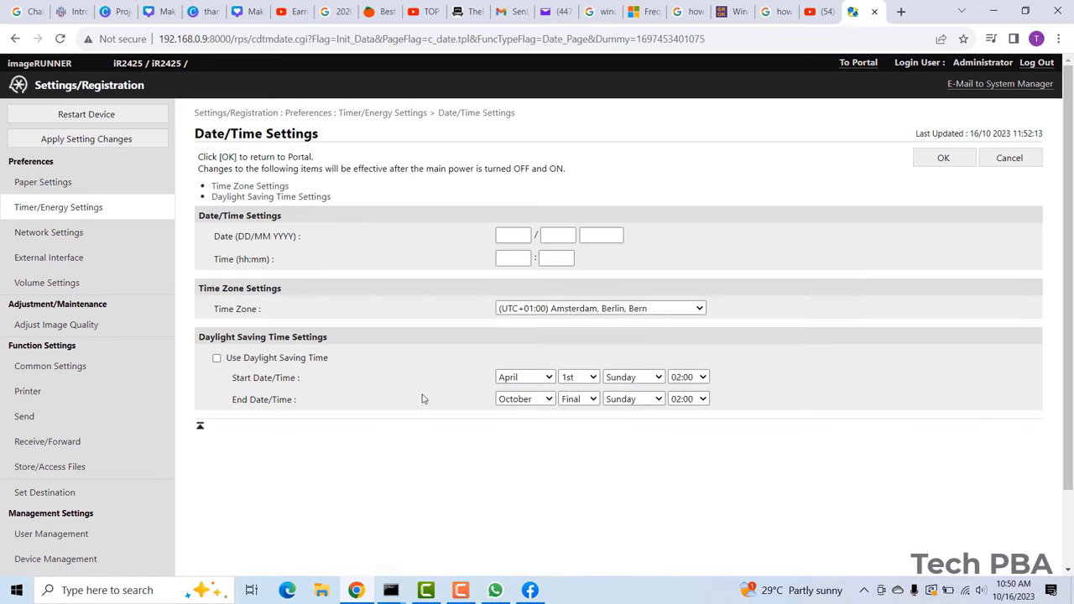
Enter the date 16/10/2023 in Date/Time Settings.
left_click(599, 308)
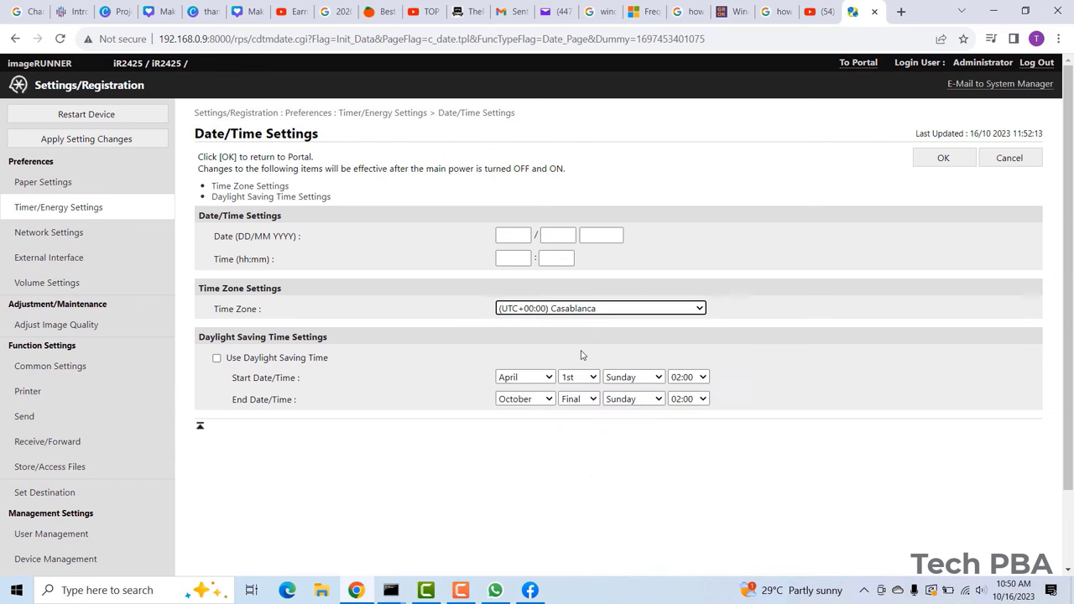
mouse_move(963, 346)
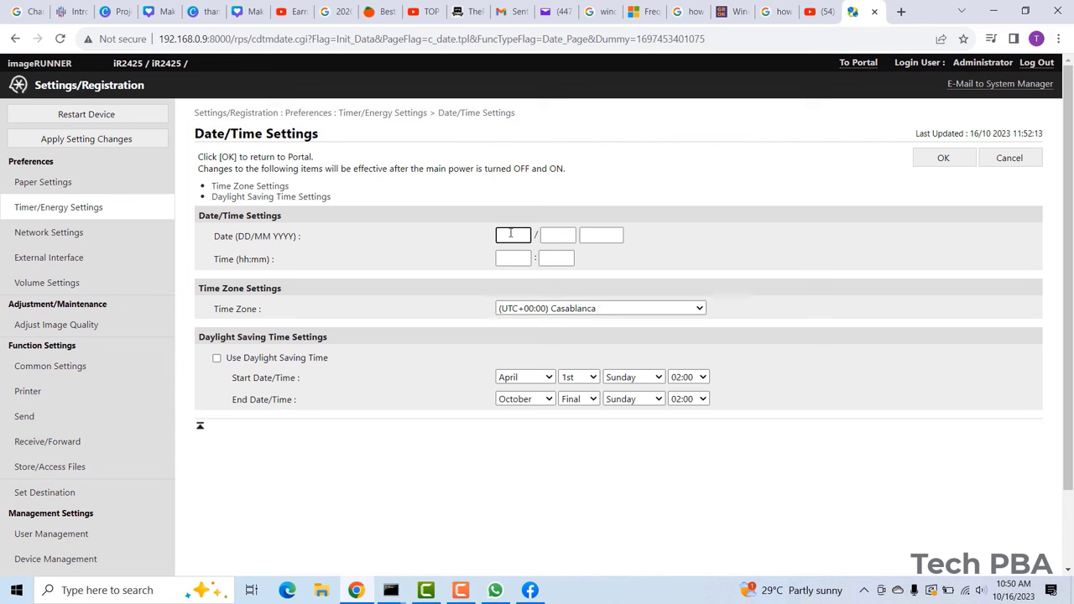
type("16")
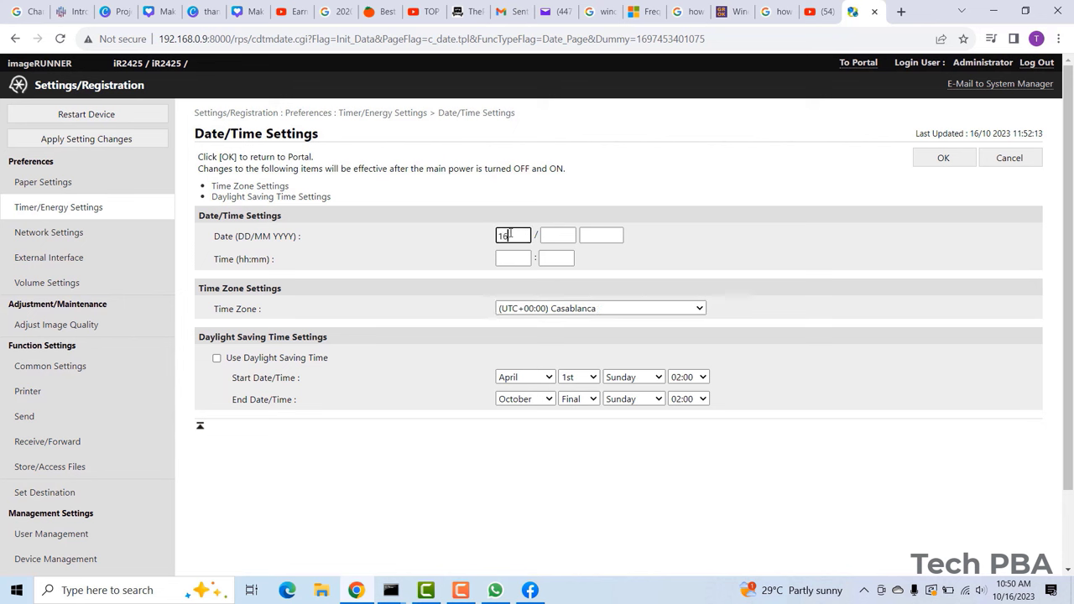
left_click(558, 234)
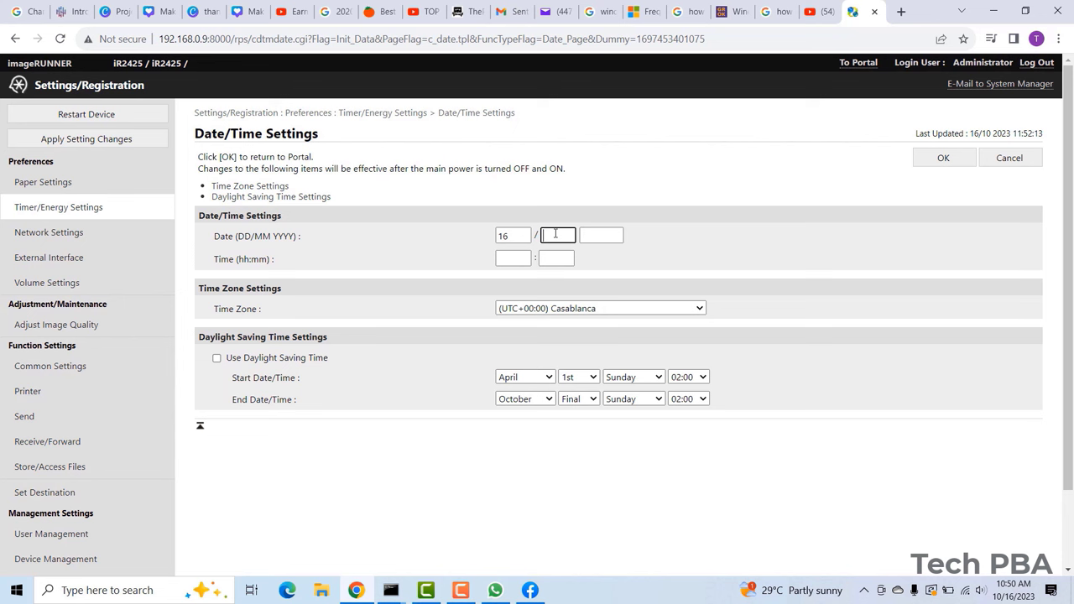
type("10")
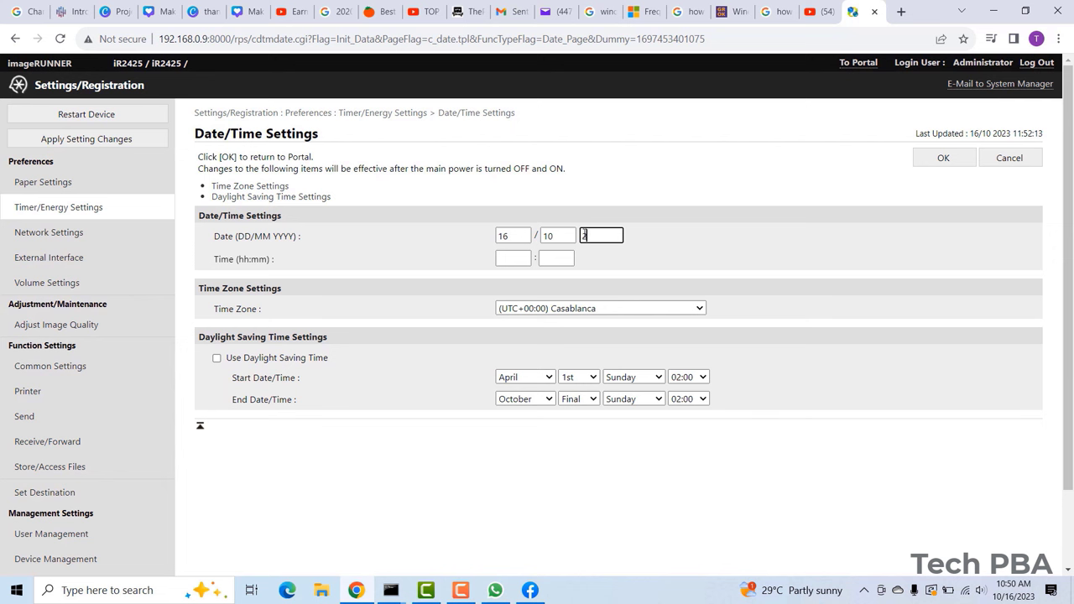
type("2023")
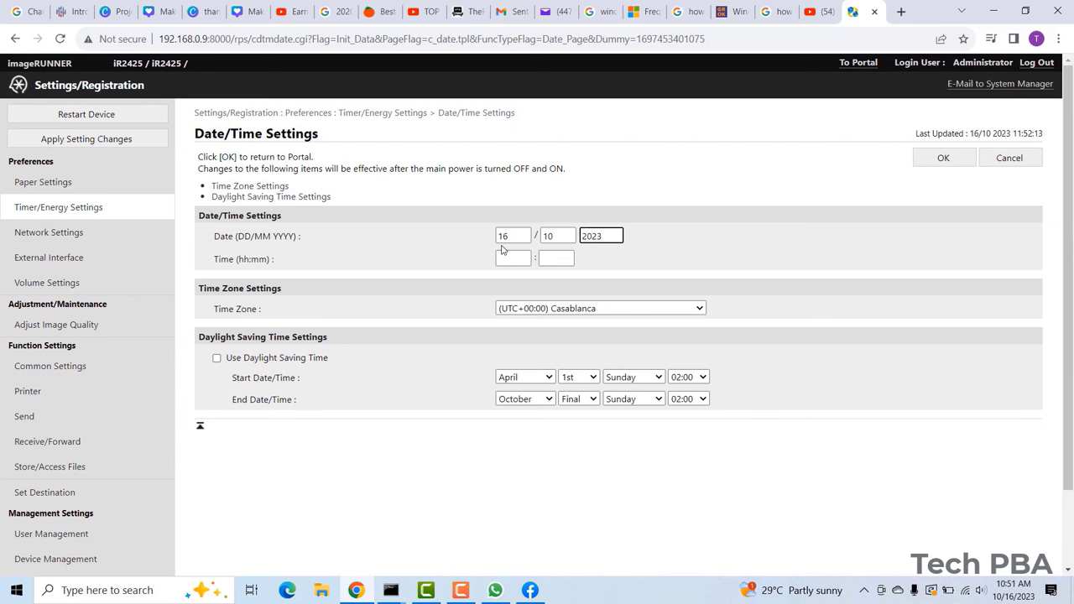
Set the time to 10:52 and save the date and time.
left_click(511, 258)
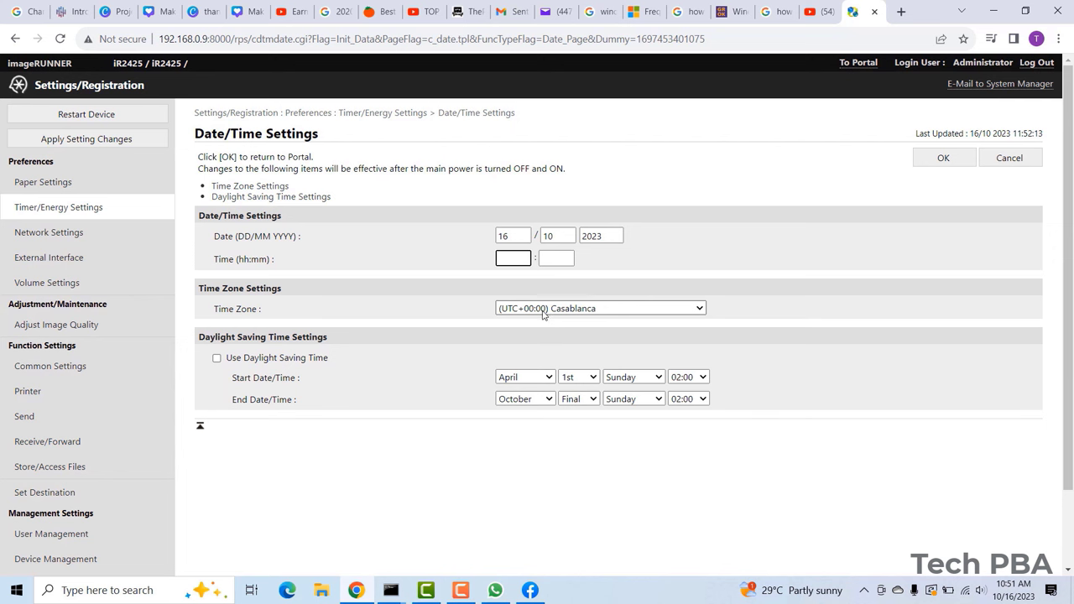
type("10")
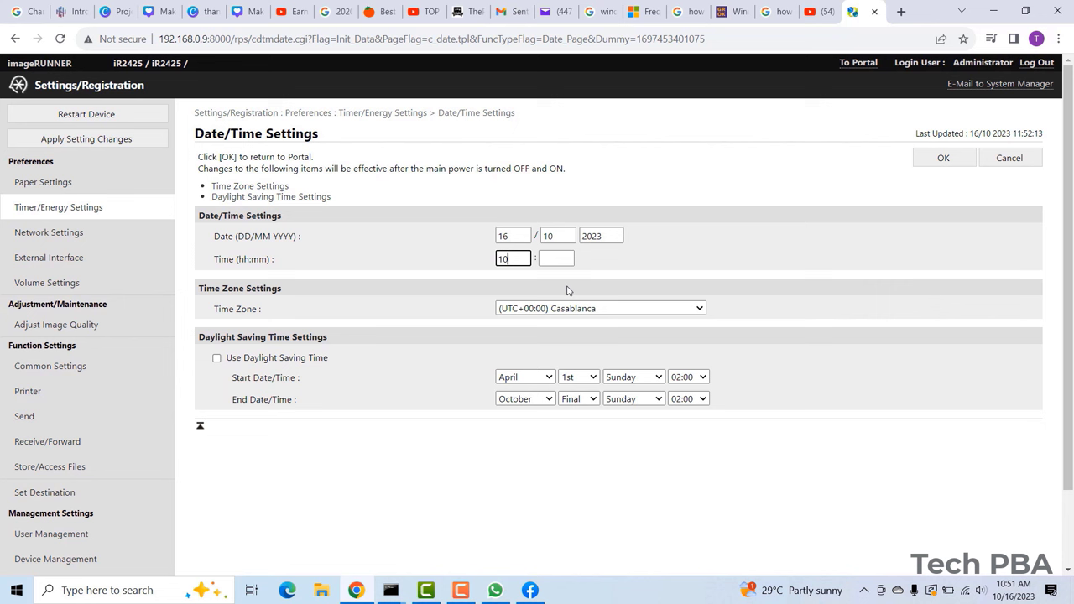
left_click(557, 259)
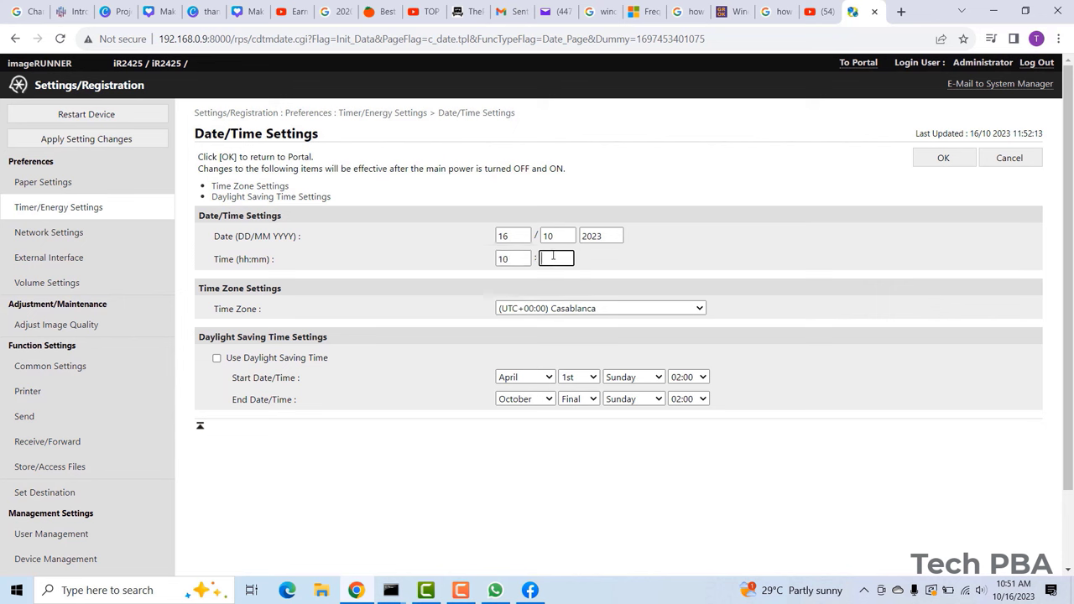
type("52")
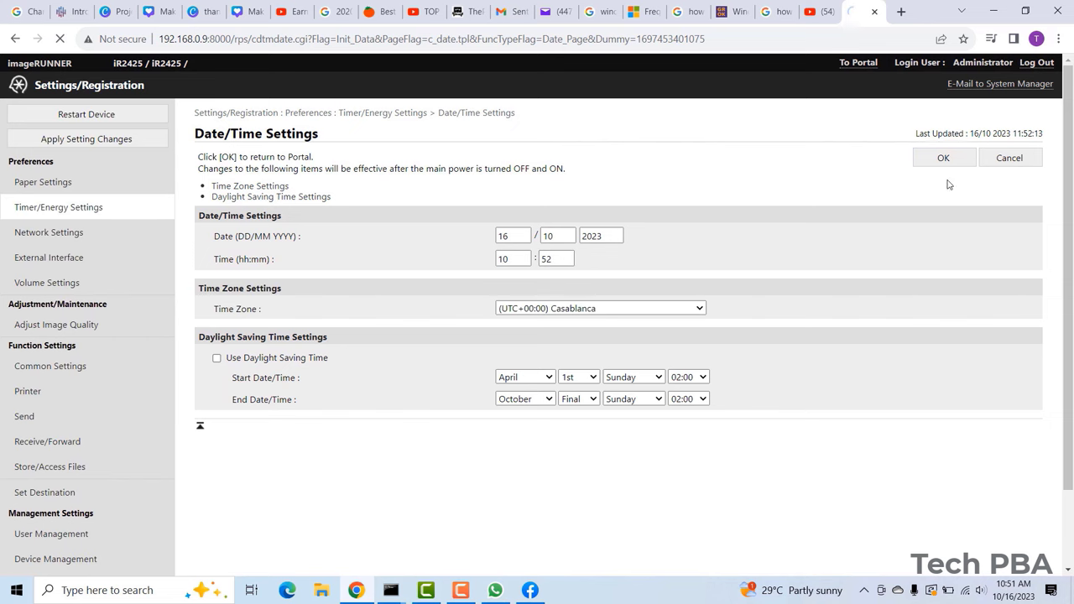
left_click(943, 158)
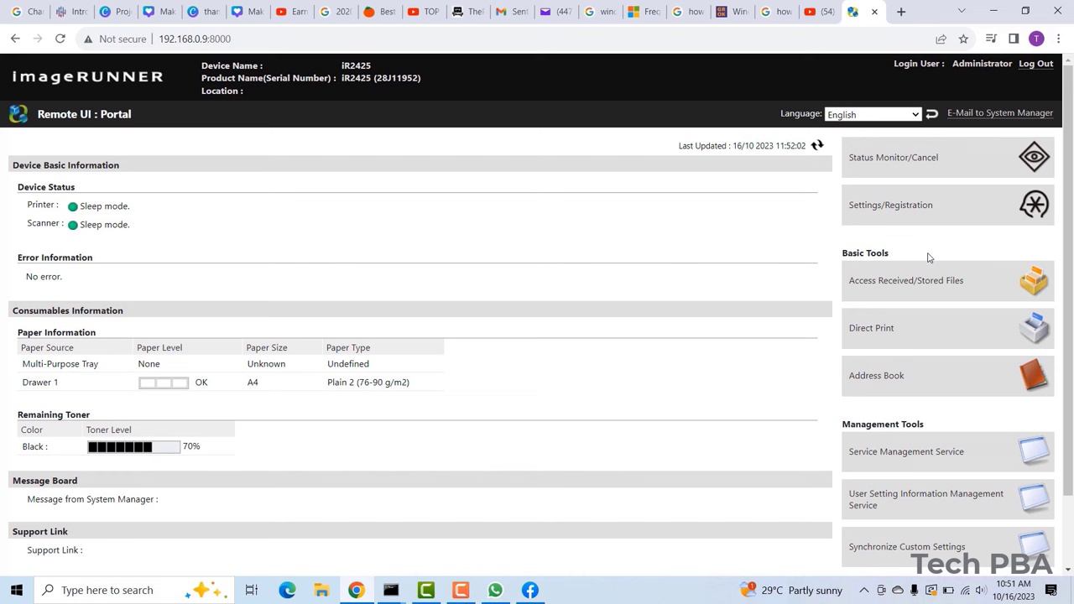
mouse_move(918, 206)
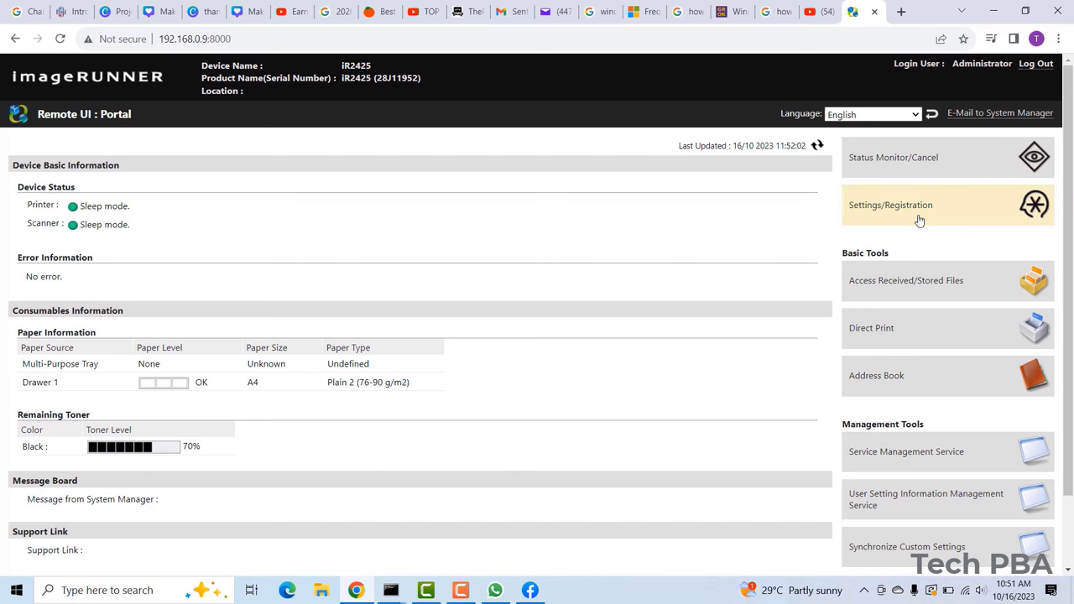
Check the 24-hour Time Format setting, then view Auto Shutdown Settings.
left_click(890, 204)
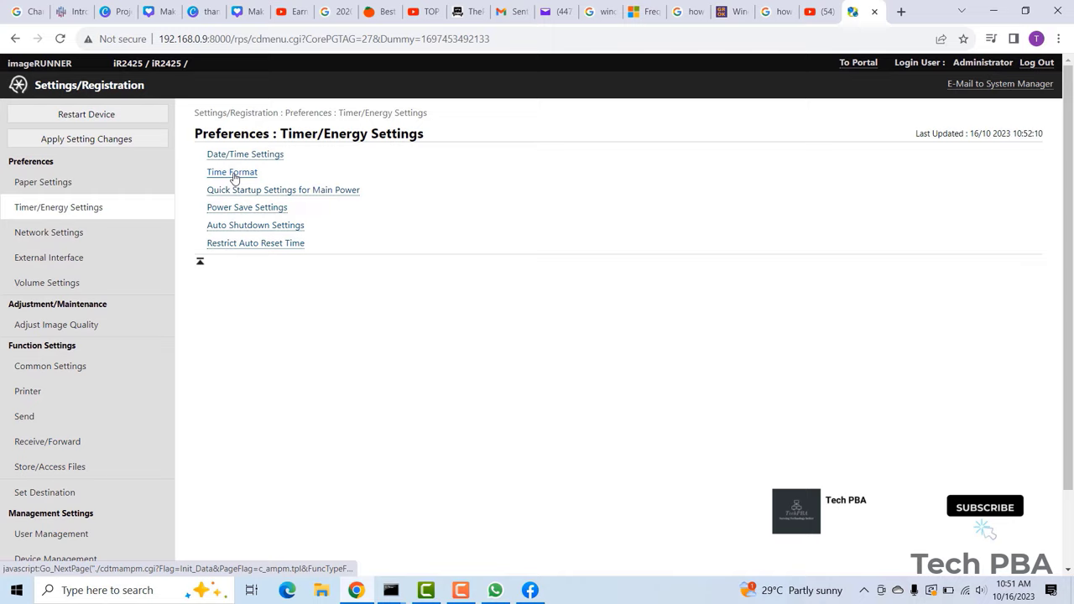
left_click(232, 172)
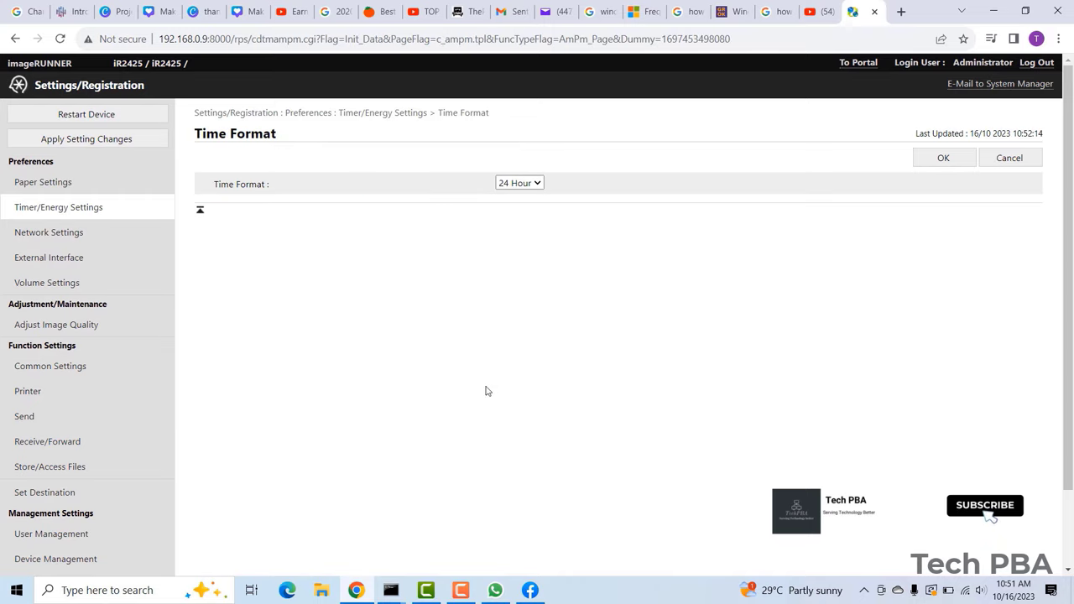
mouse_move(591, 218)
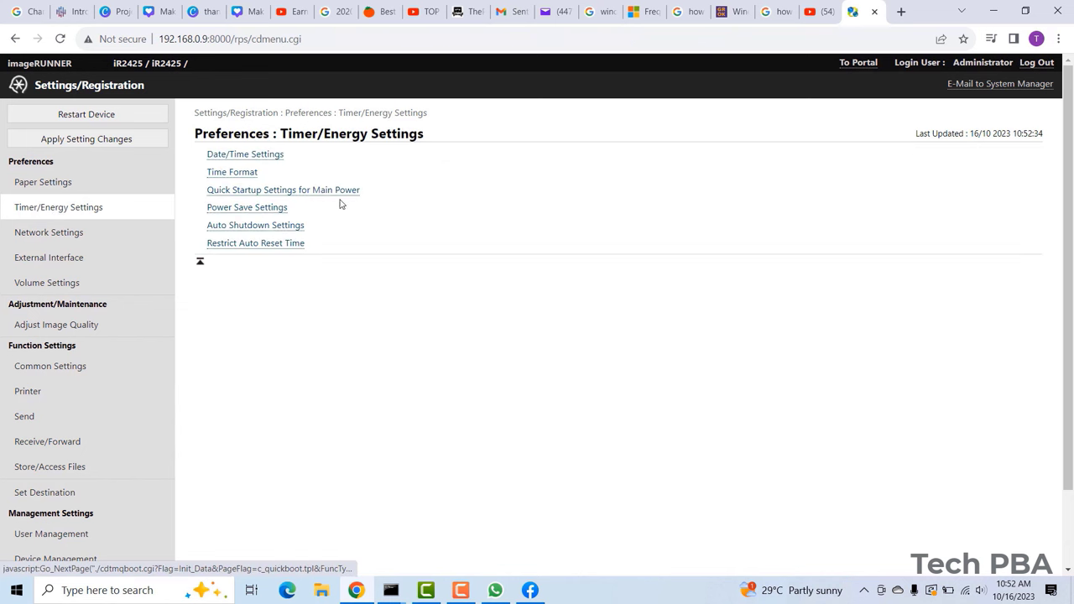
mouse_move(315, 263)
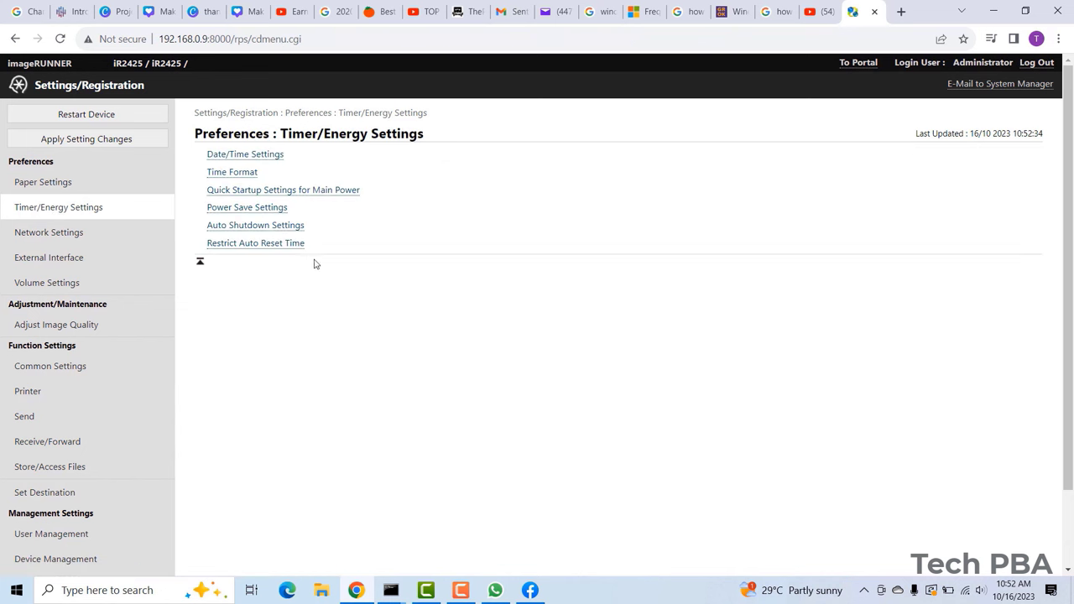
mouse_move(255, 225)
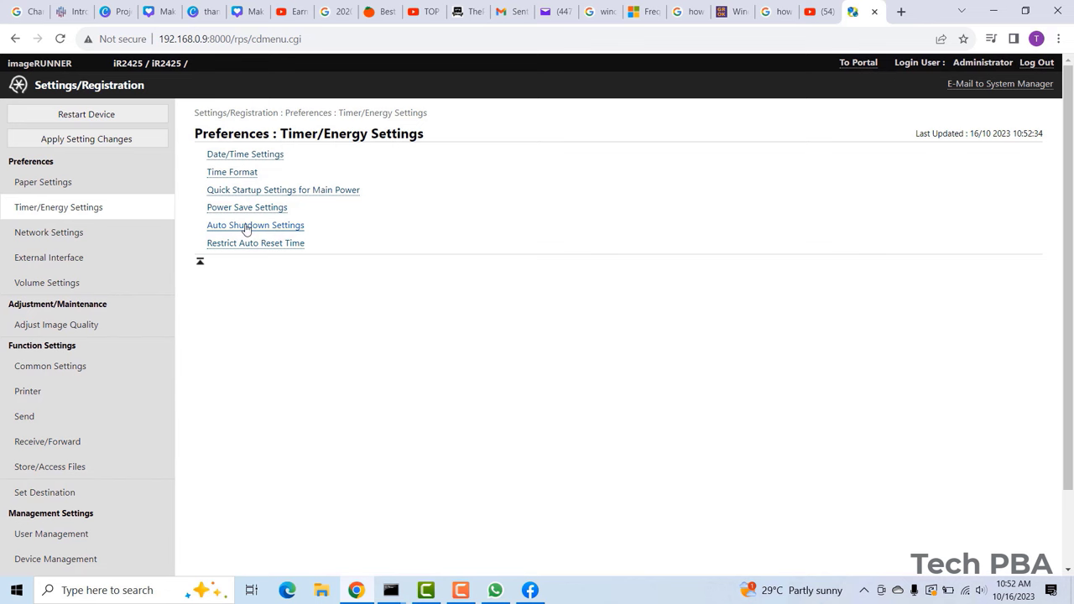
left_click(255, 225)
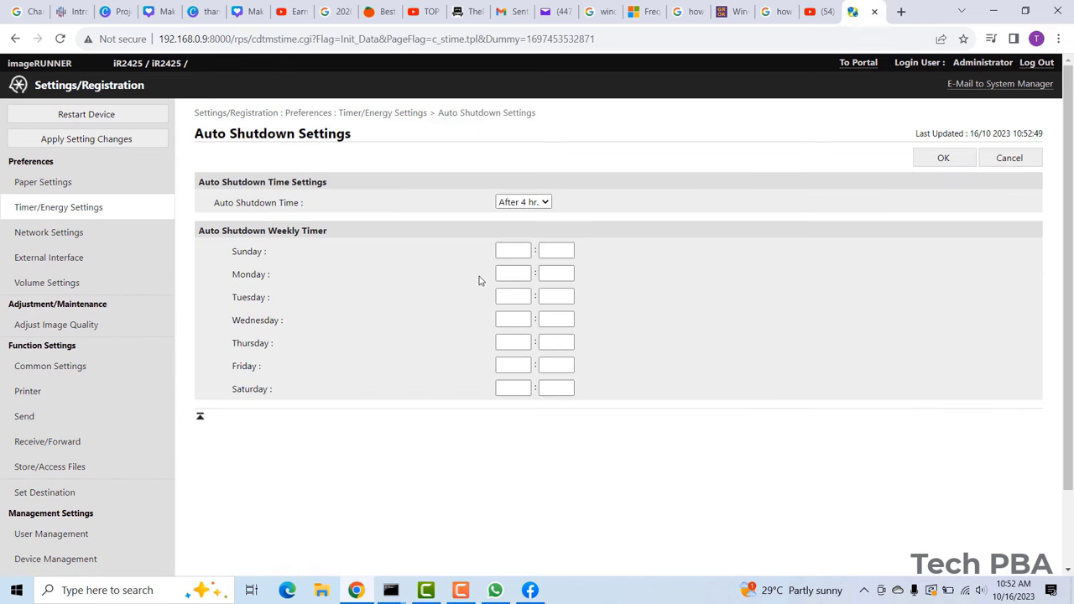
mouse_move(926, 146)
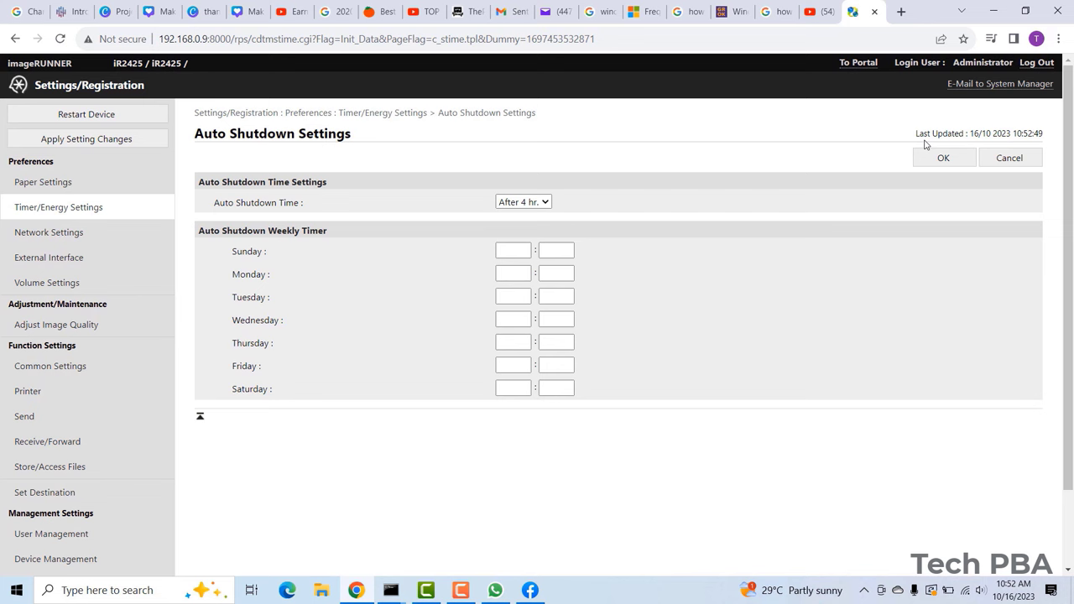
Cancel Auto Shutdown changes and browse the Network Settings list of TCP/IP, wireless, firewall options.
left_click(1009, 158)
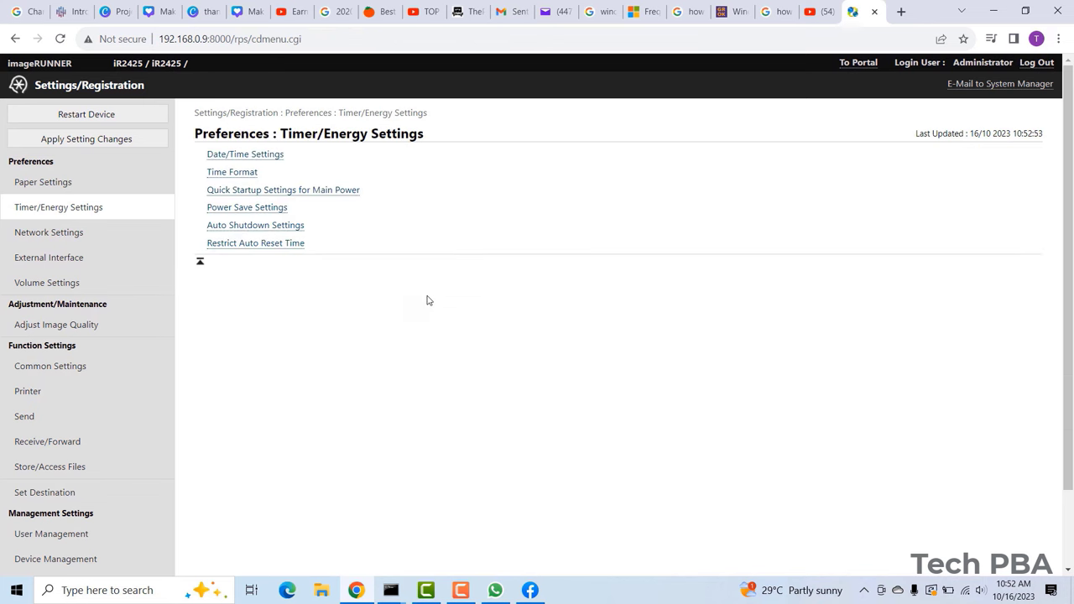
left_click(49, 232)
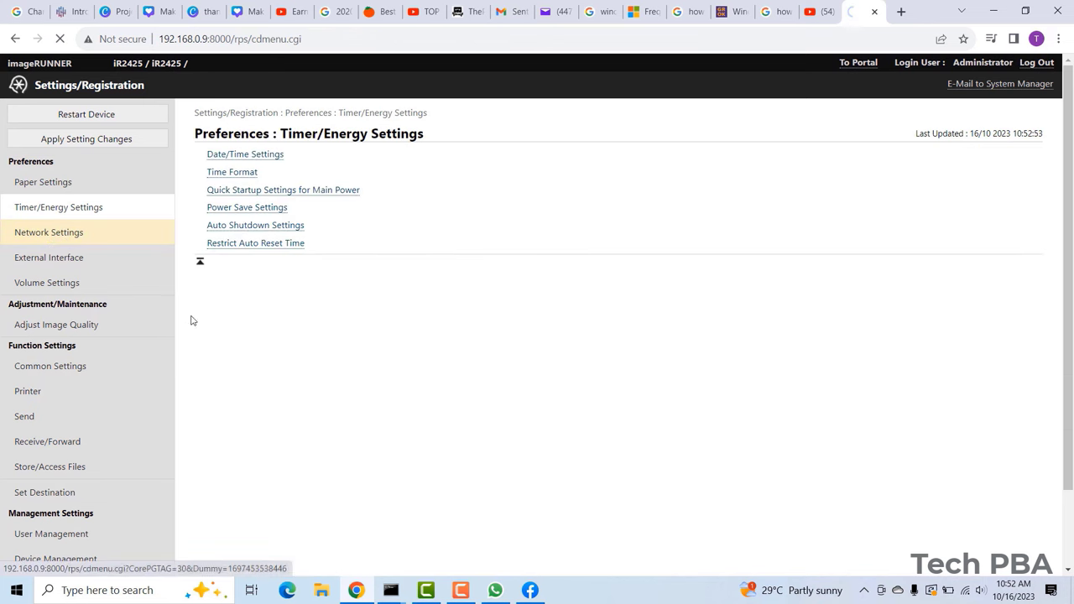
left_click(49, 232)
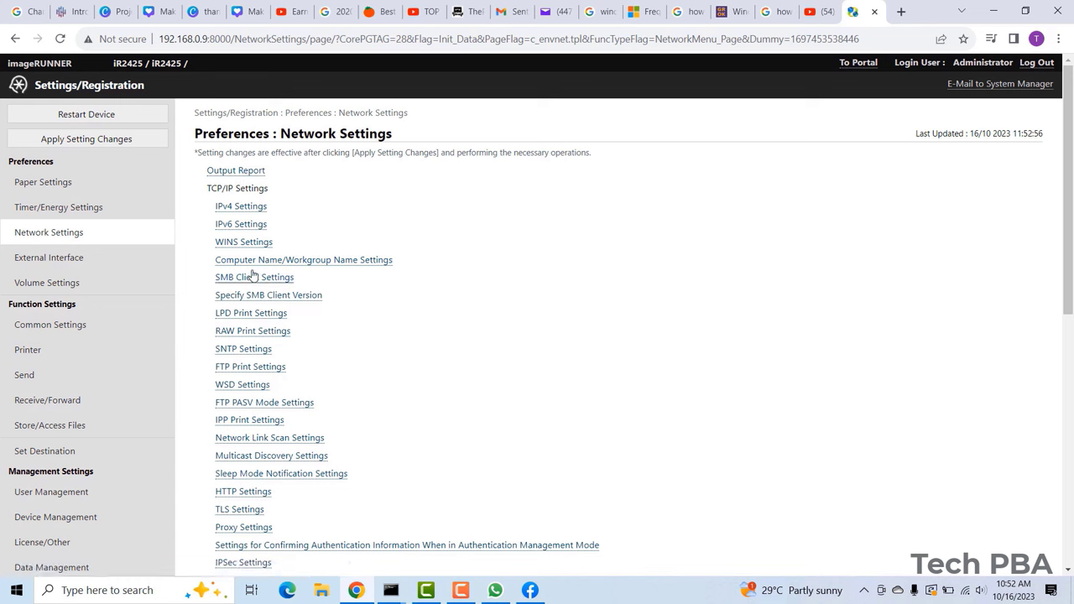
mouse_move(1070, 203)
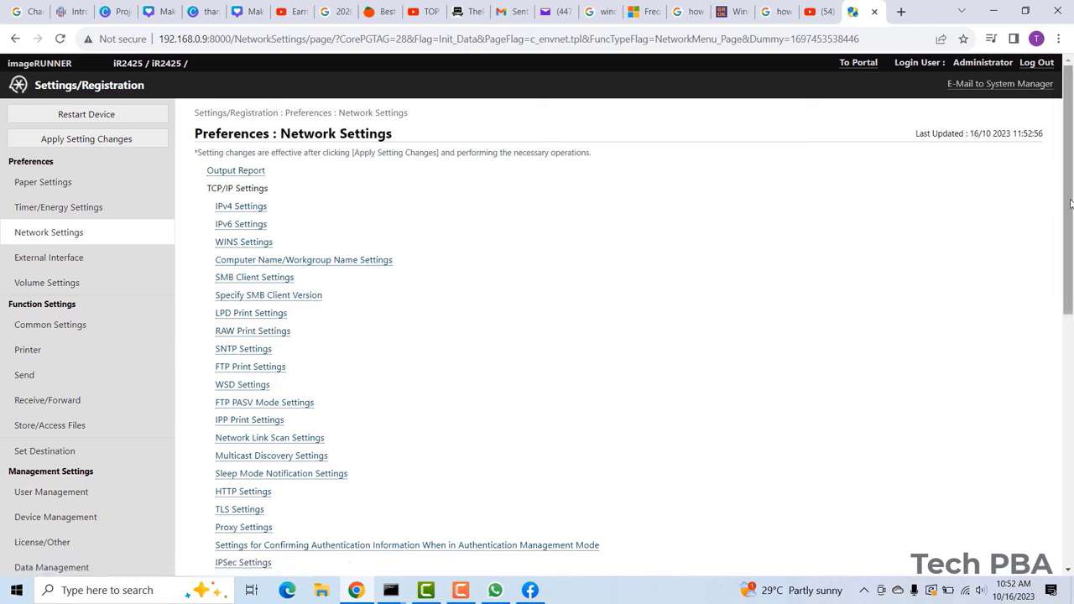
scroll("down", 3)
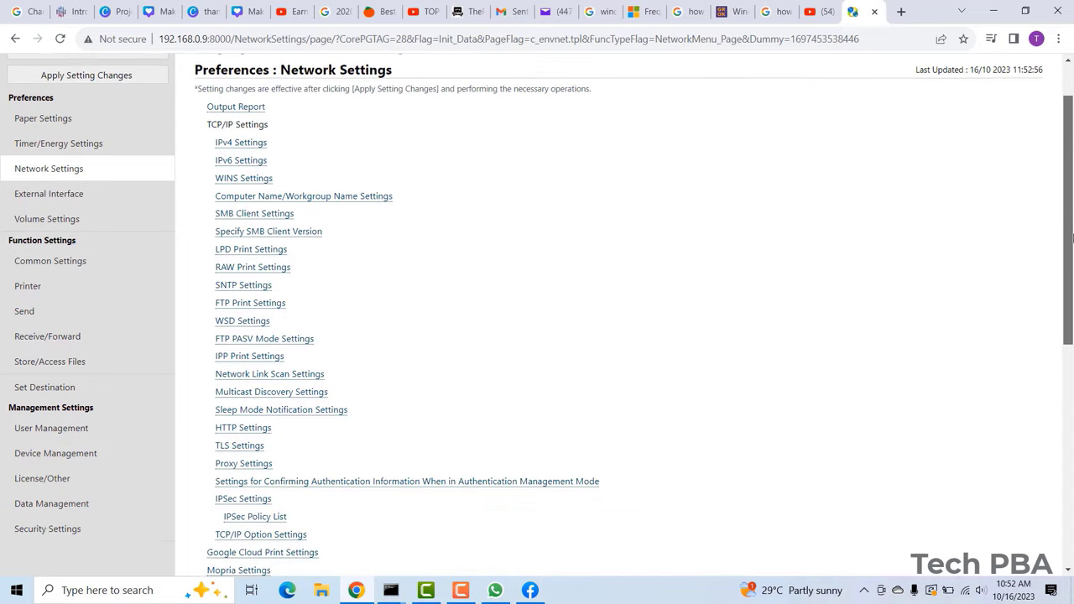
scroll("down", 3)
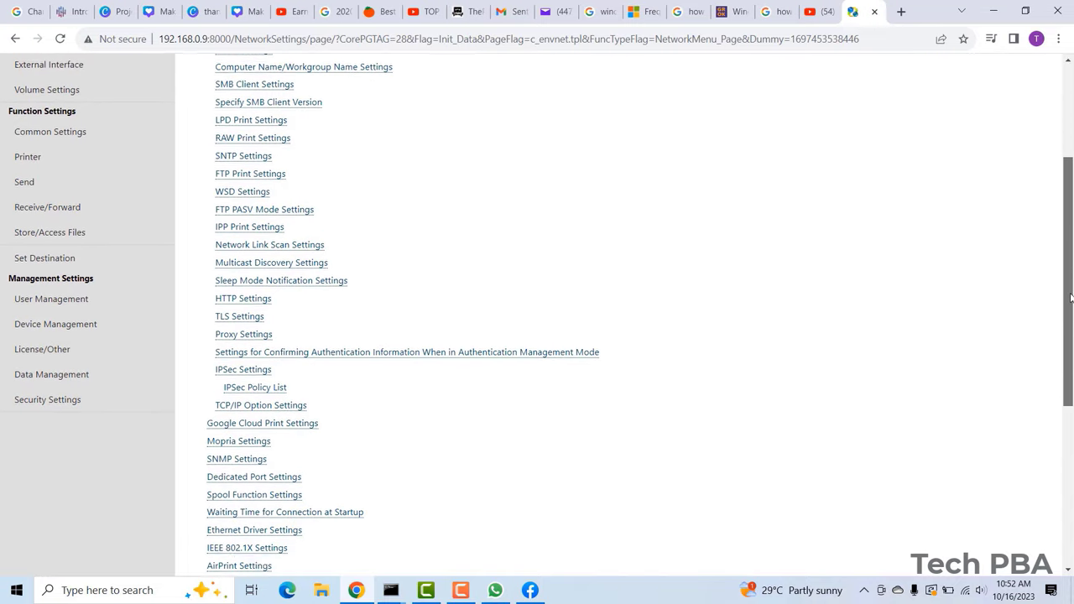
scroll("down", 3)
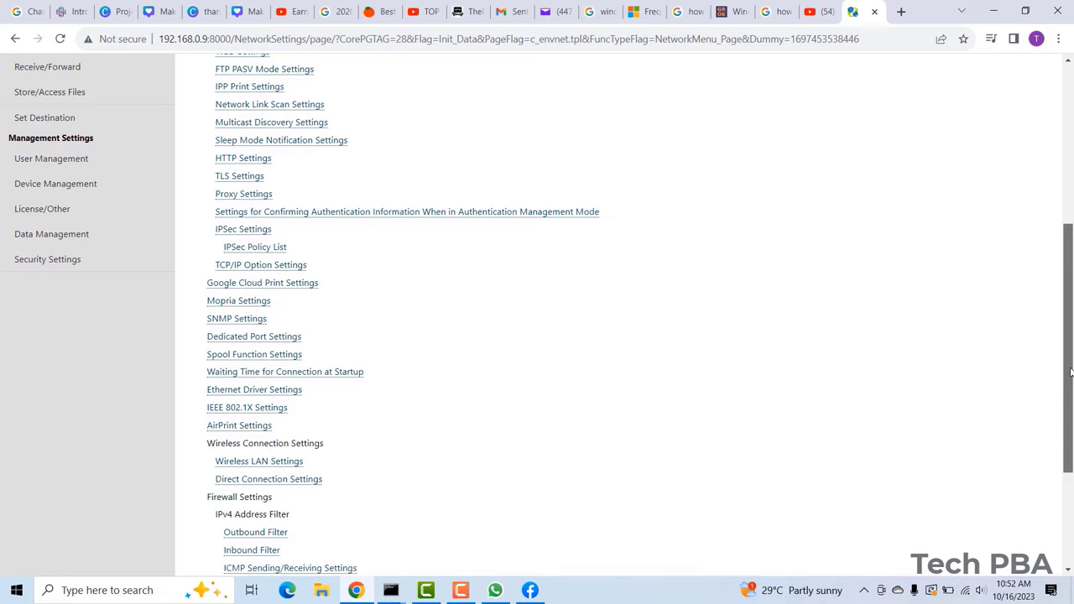
scroll("down", 3)
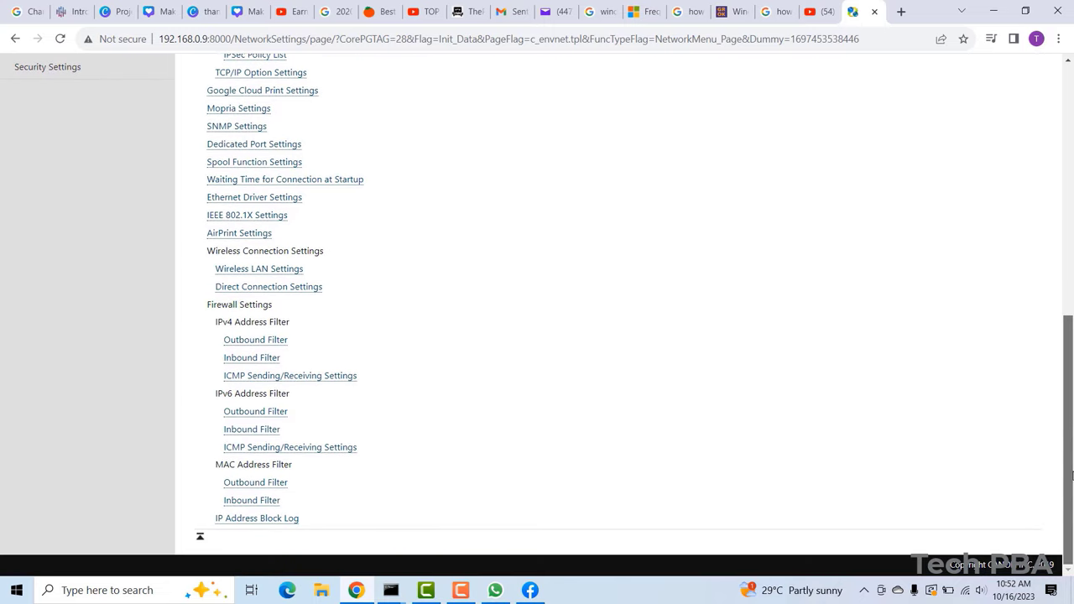
scroll("up", 3)
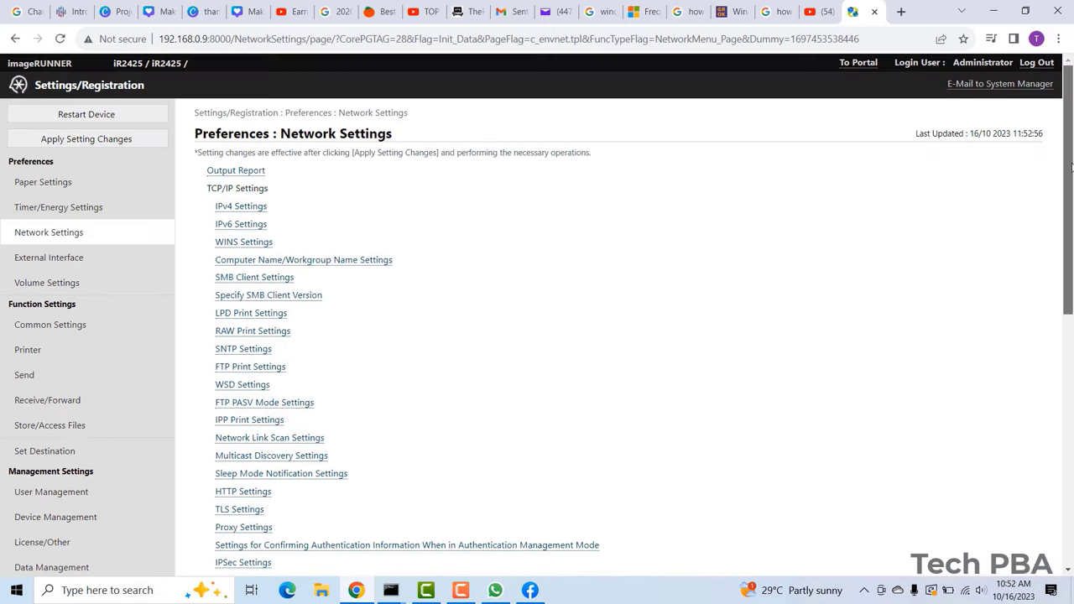
Replace the TCP/IPv4 Primary DNS Server Address with 8.8.8.8.
left_click(241, 207)
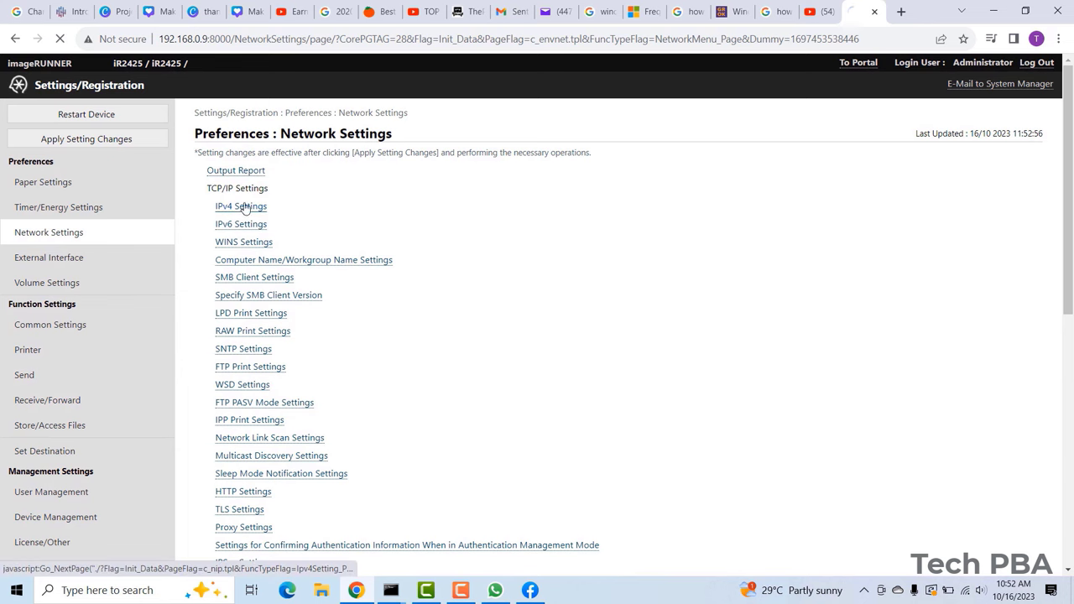
left_click(241, 207)
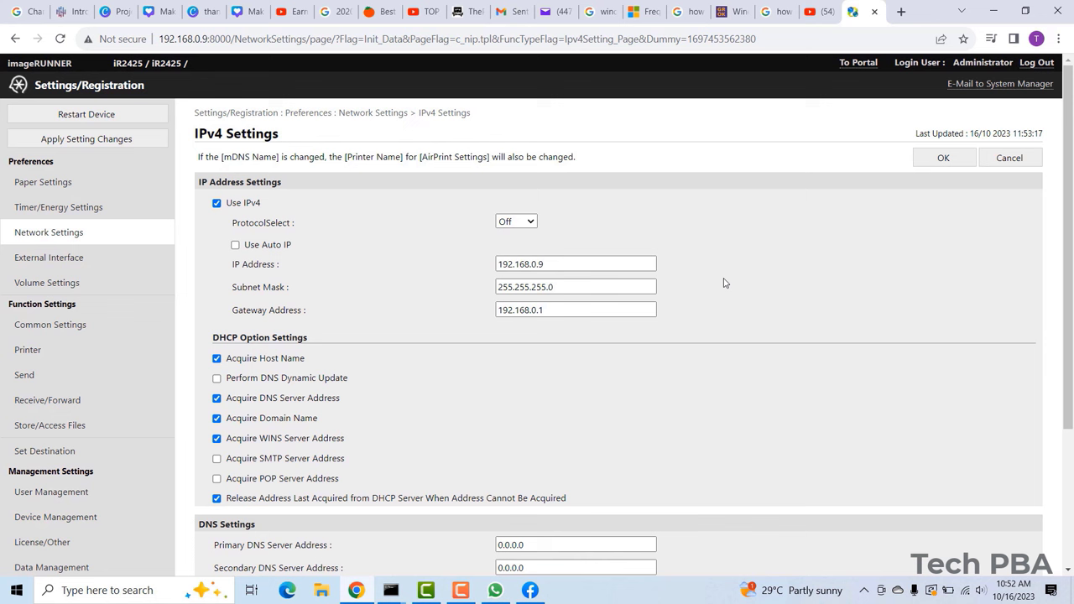
mouse_move(734, 254)
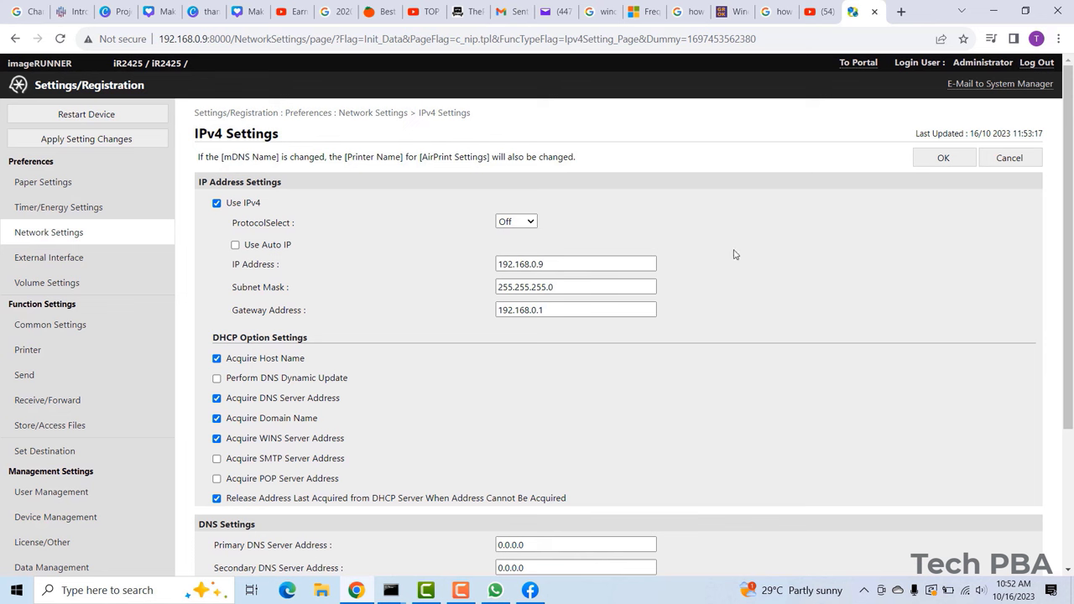
mouse_move(771, 334)
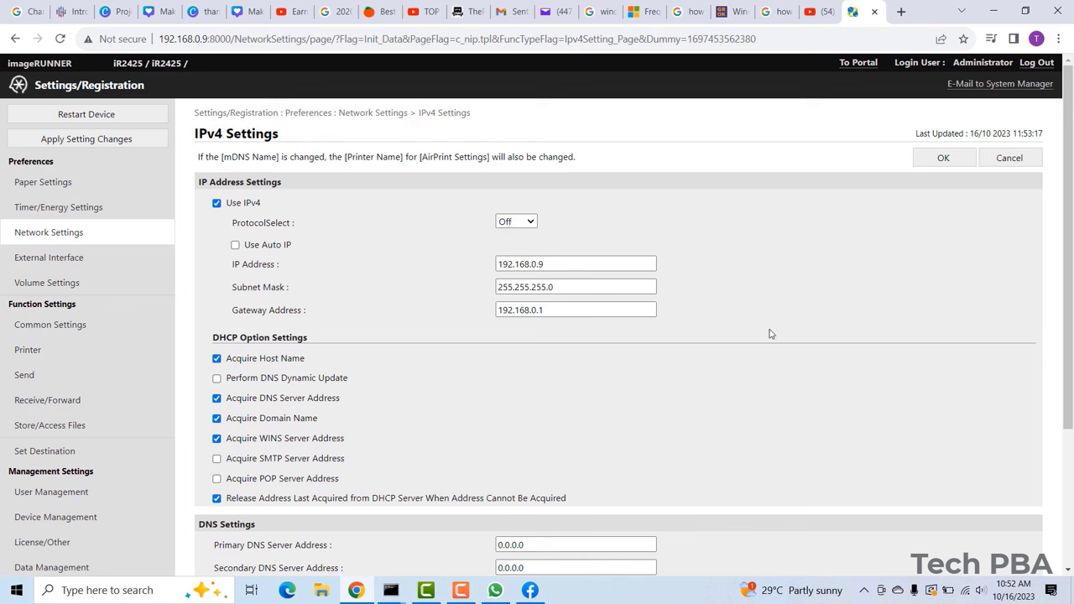
scroll("down", 3)
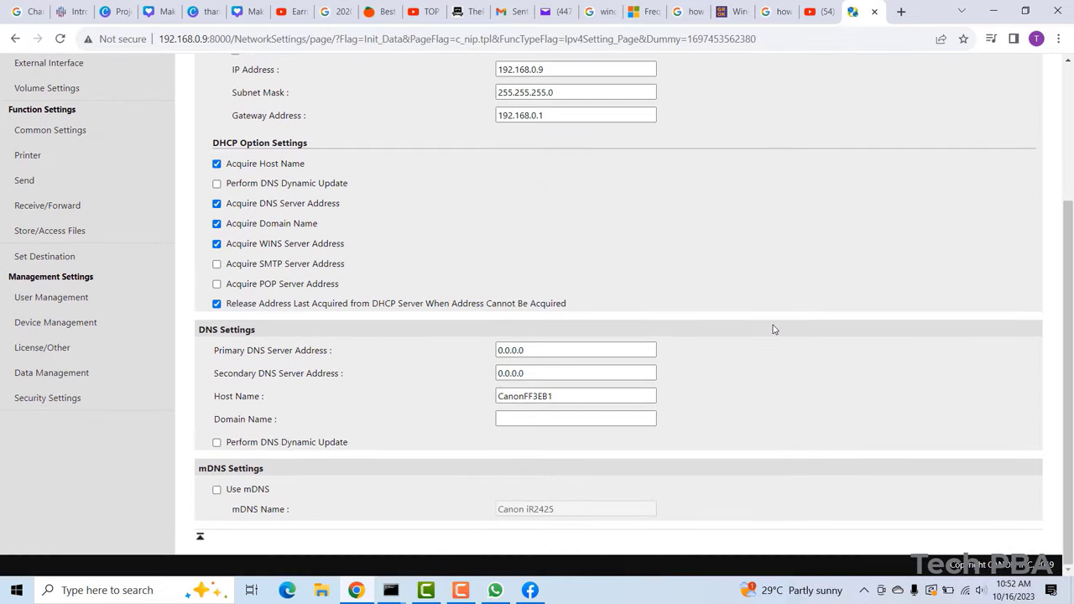
mouse_move(459, 358)
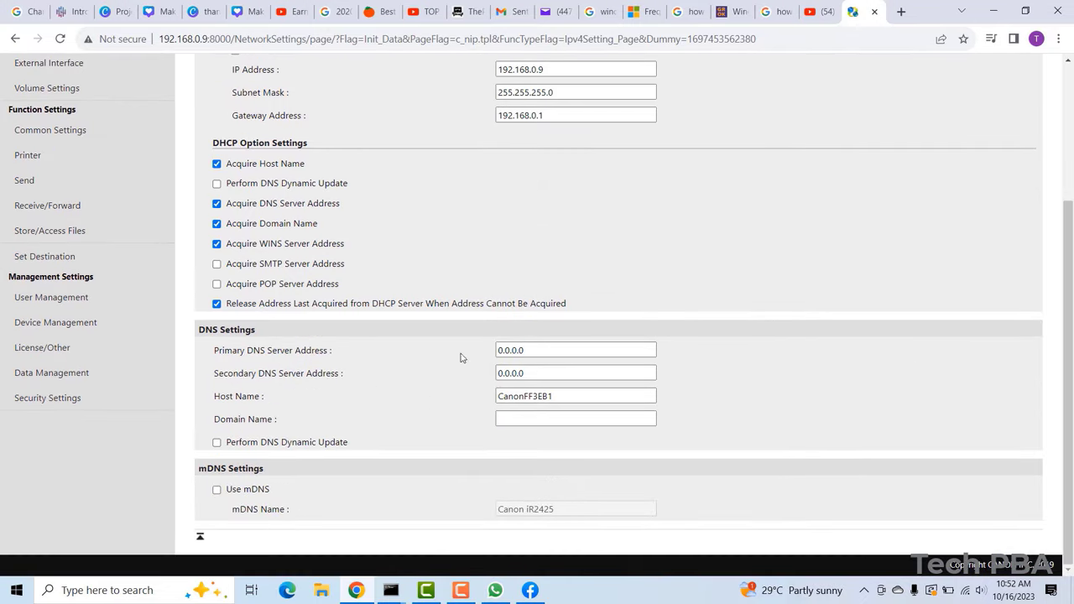
triple_click(576, 350)
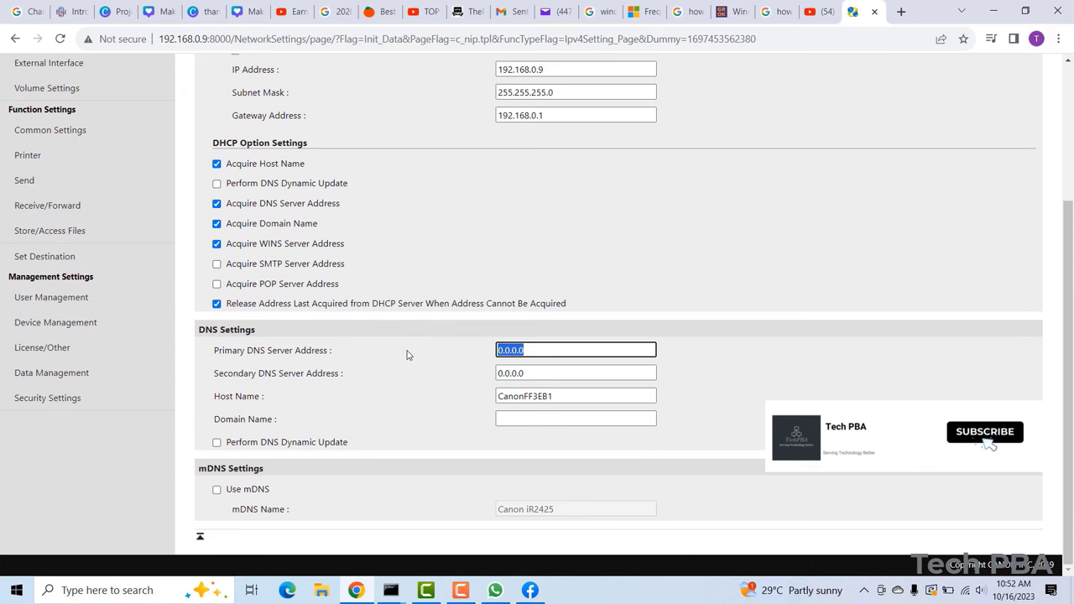
type("8.8.8.8")
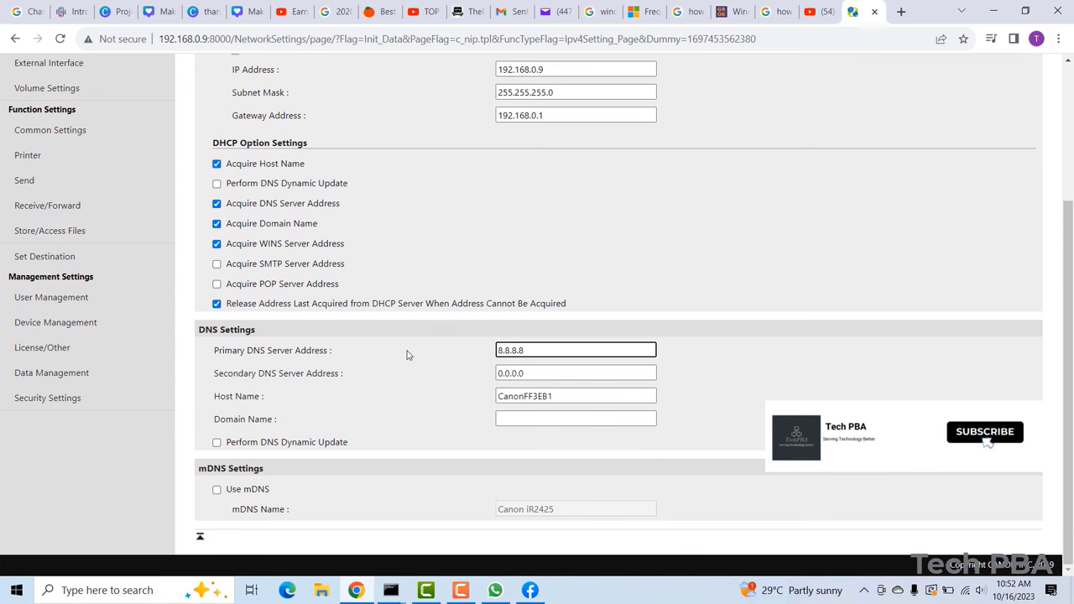
scroll("up", 3)
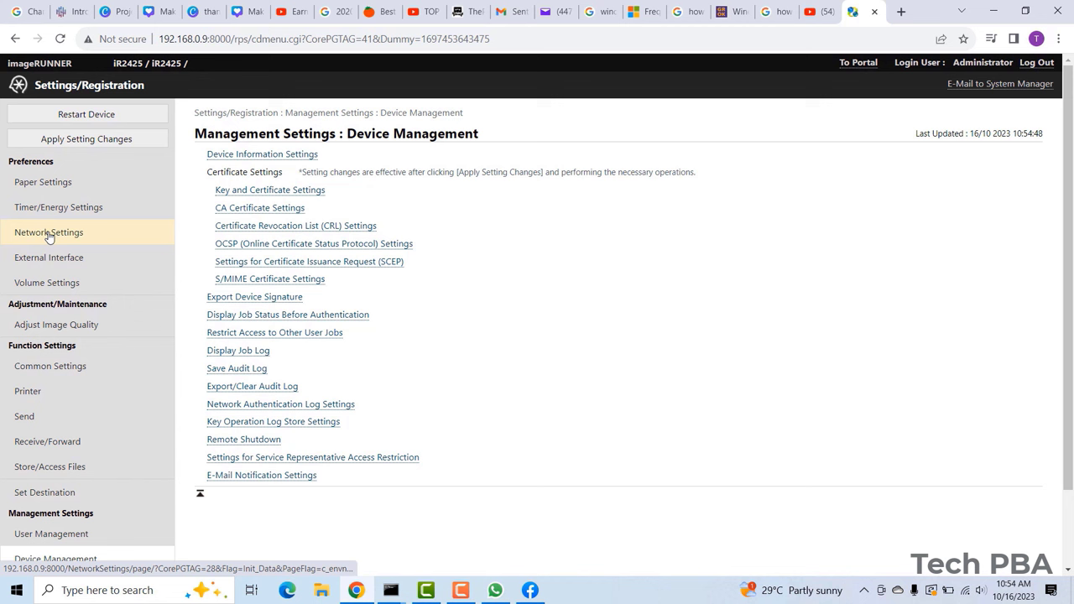
mouse_move(86, 139)
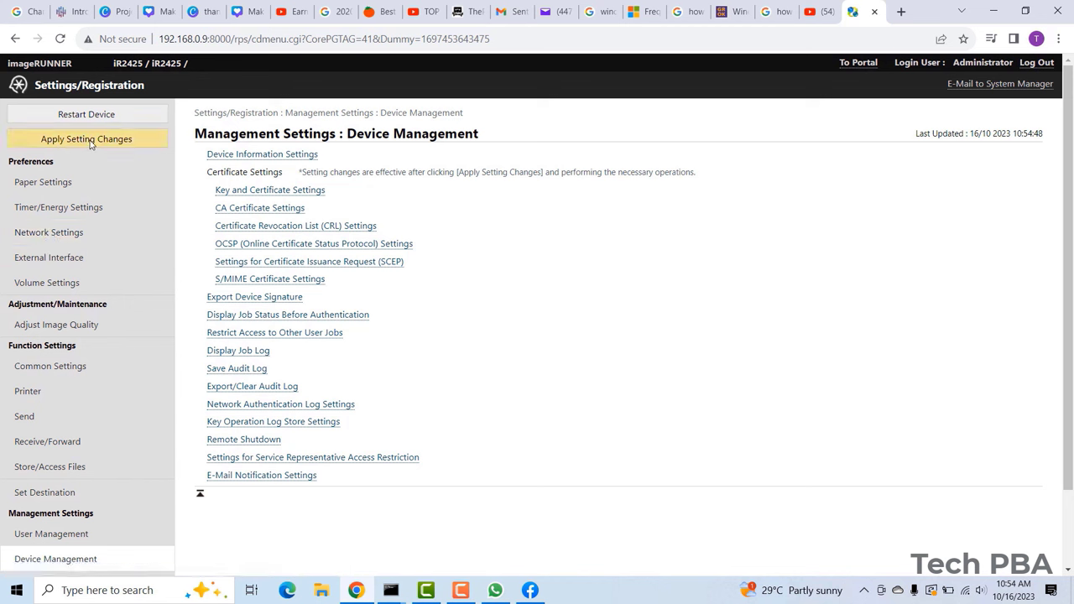
Apply and confirm the pending network changes, watching connectivity in the ping window, then reopen Device Management.
left_click(86, 139)
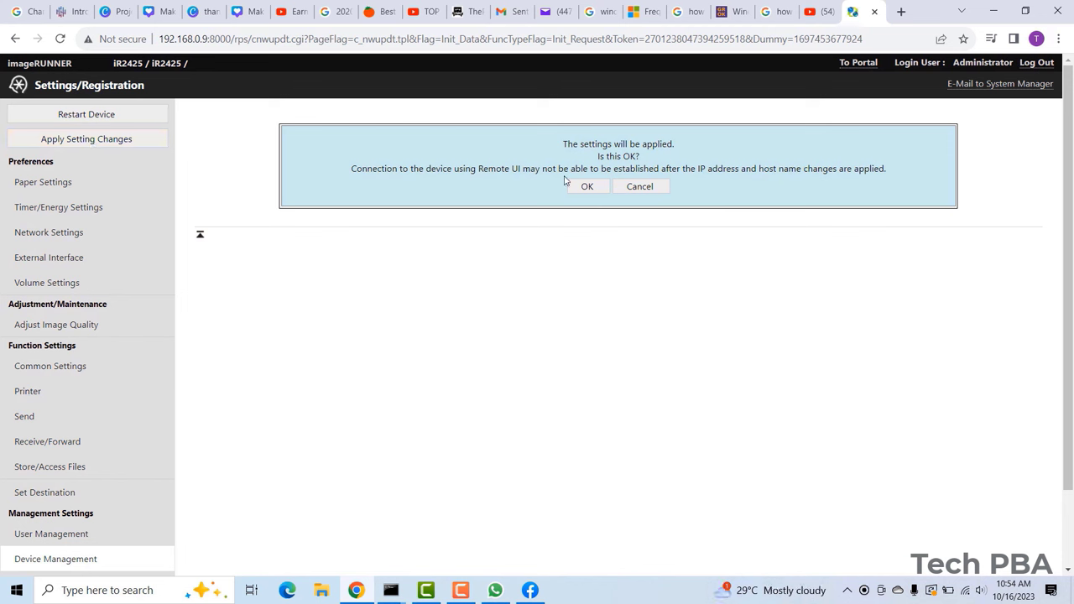
left_click(587, 186)
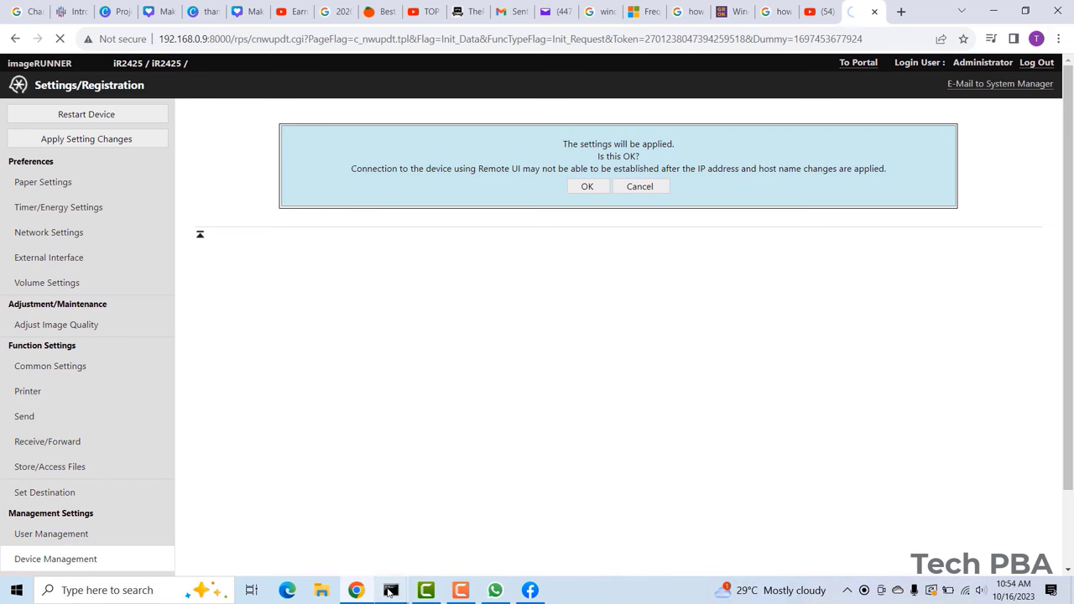
left_click(390, 590)
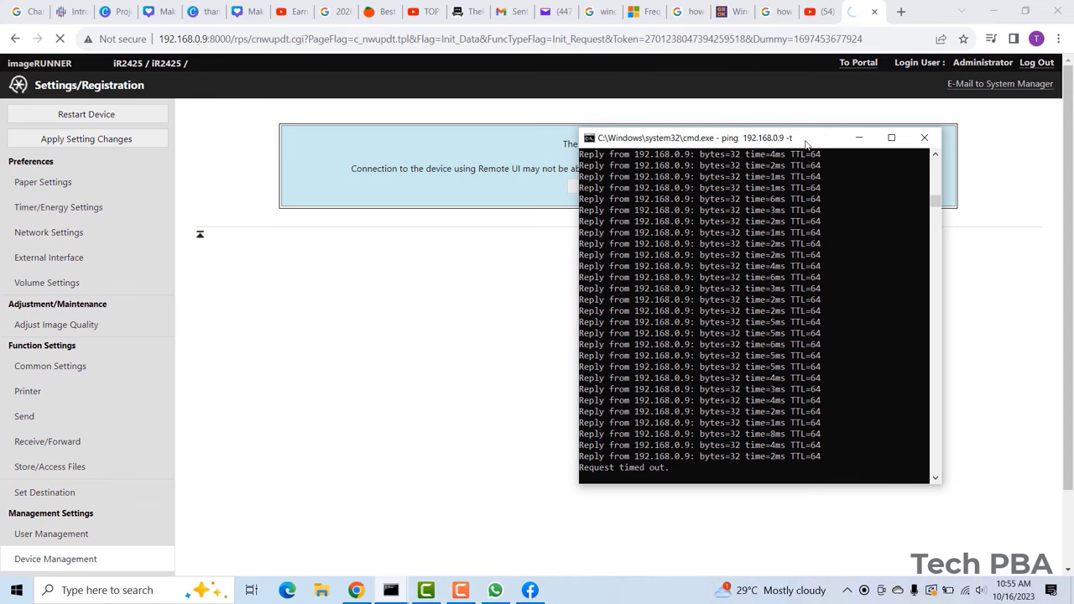
left_click(43, 182)
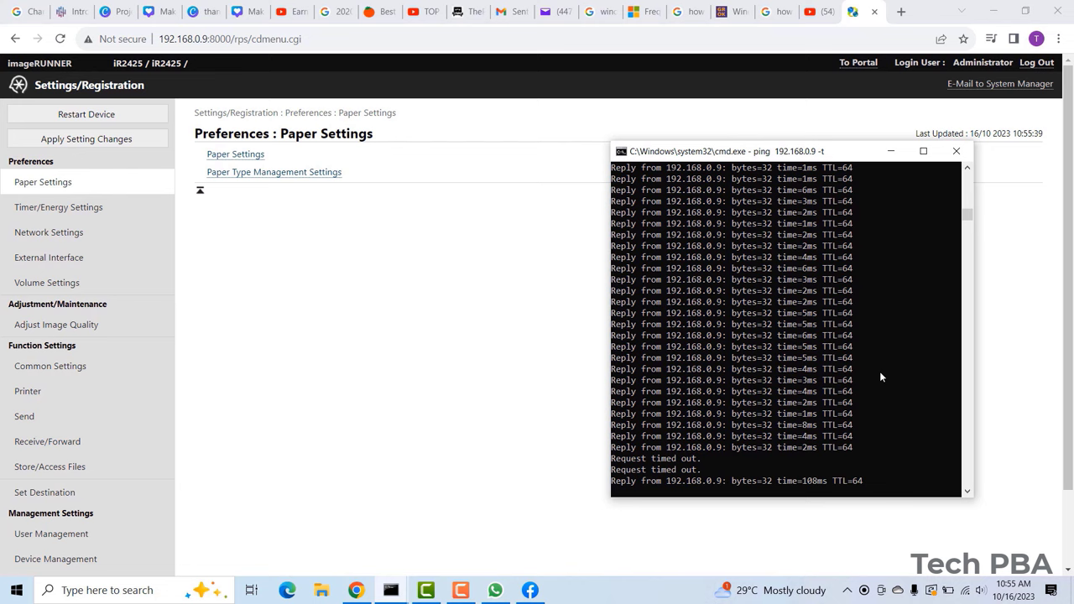
left_click(55, 559)
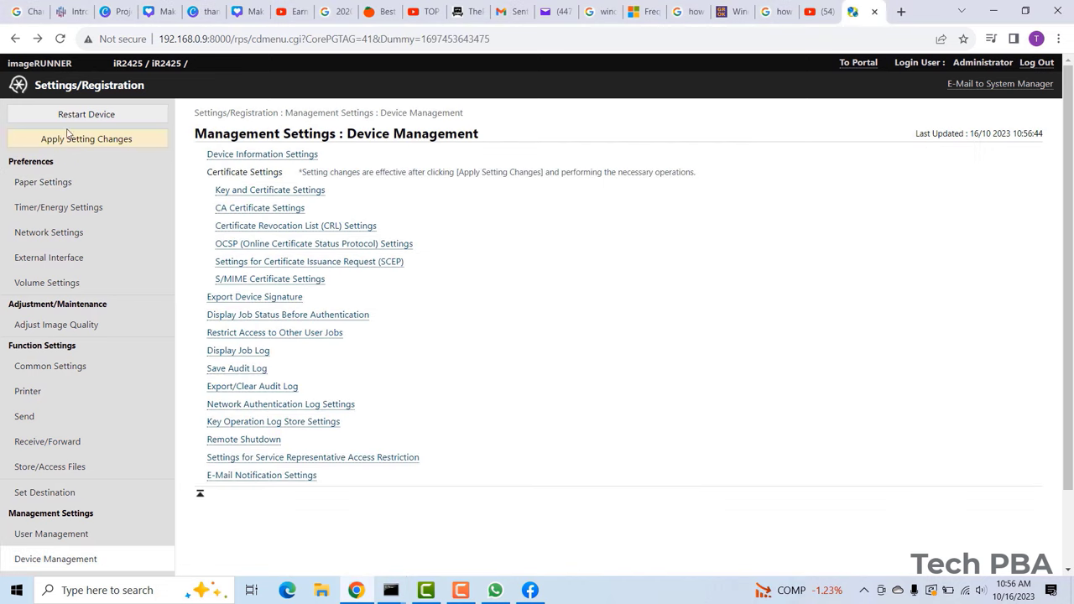
mouse_move(86, 114)
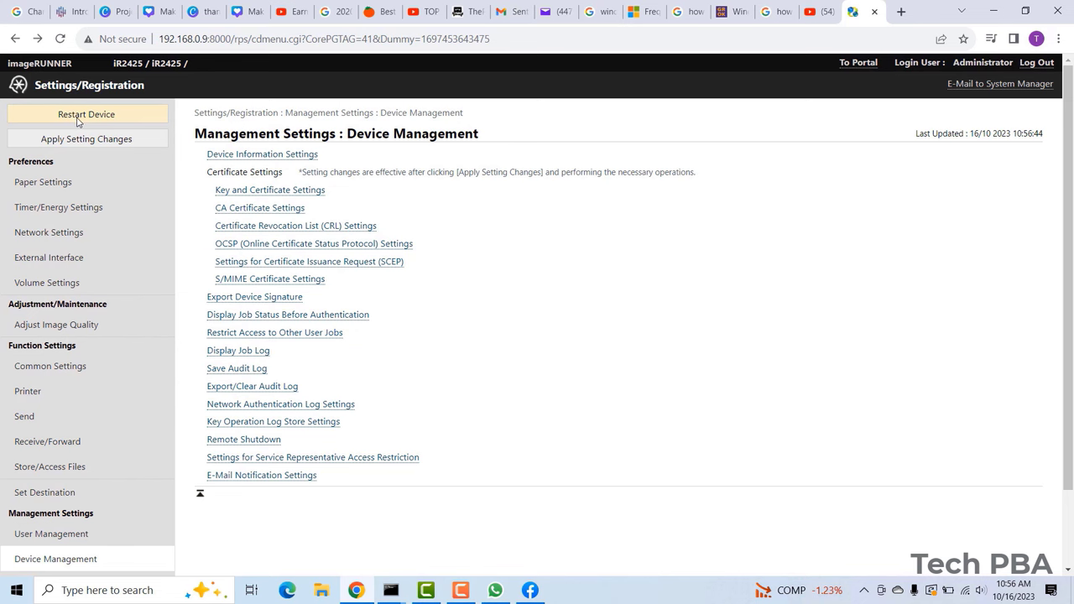
Restart the iR2425 main unit remotely and watch the ping window during reboot.
left_click(86, 114)
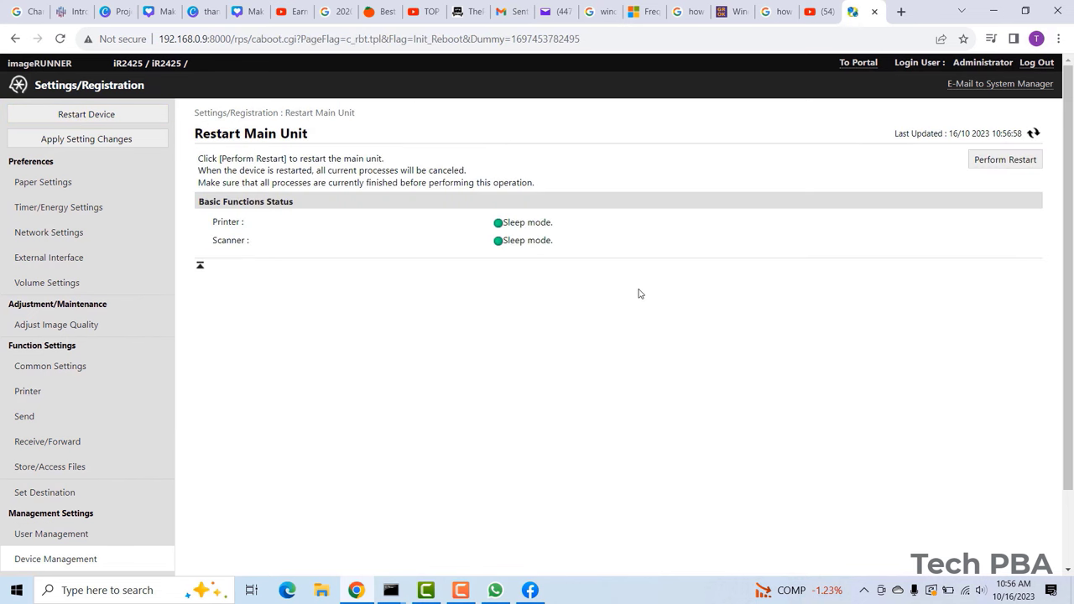
mouse_move(1005, 159)
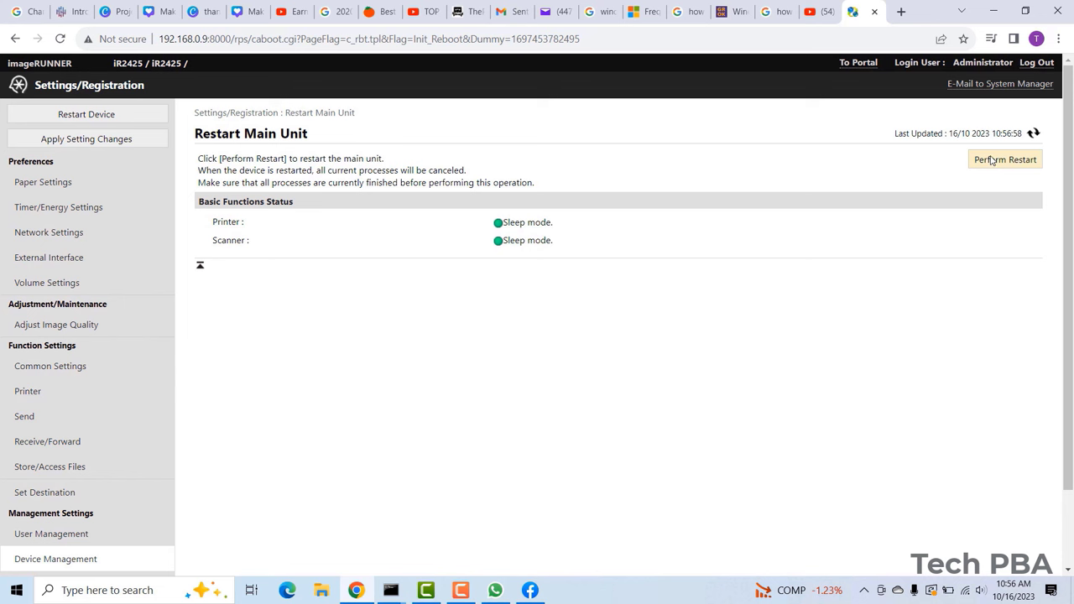
mouse_move(999, 151)
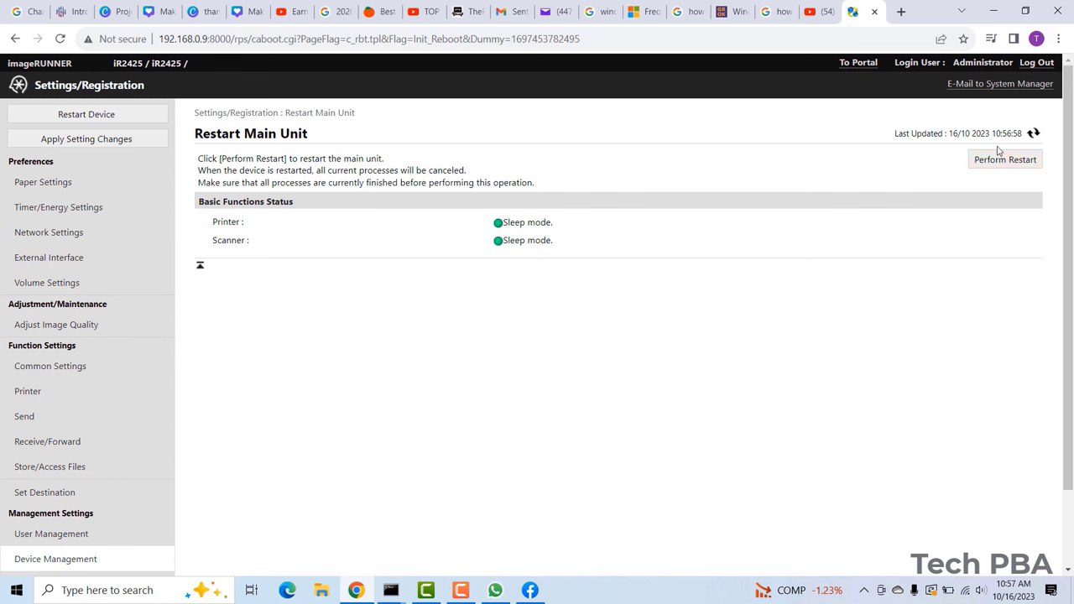
left_click(1005, 160)
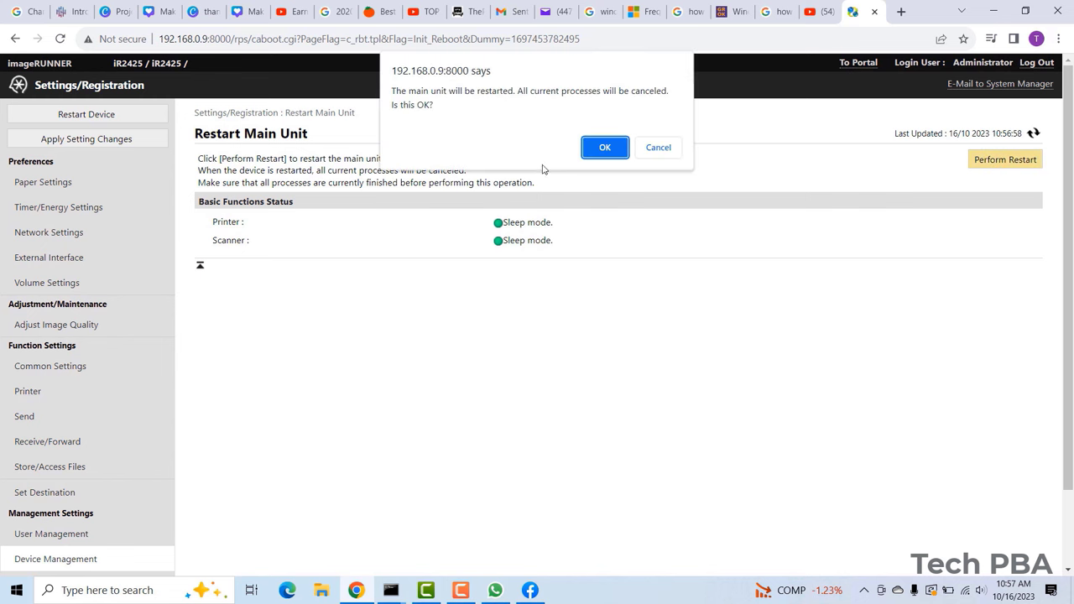
left_click(604, 147)
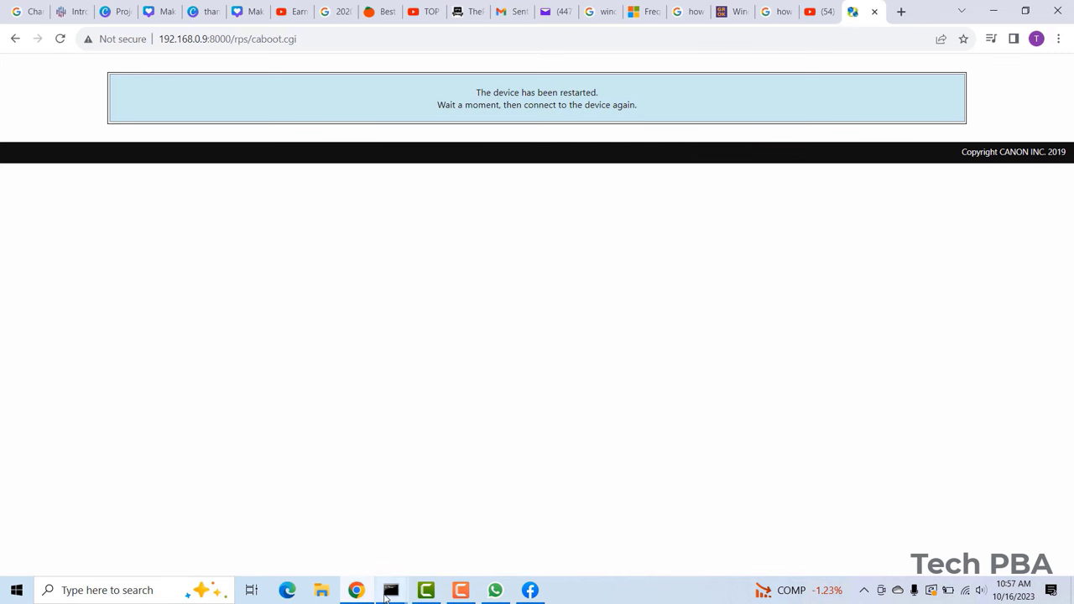
left_click(390, 590)
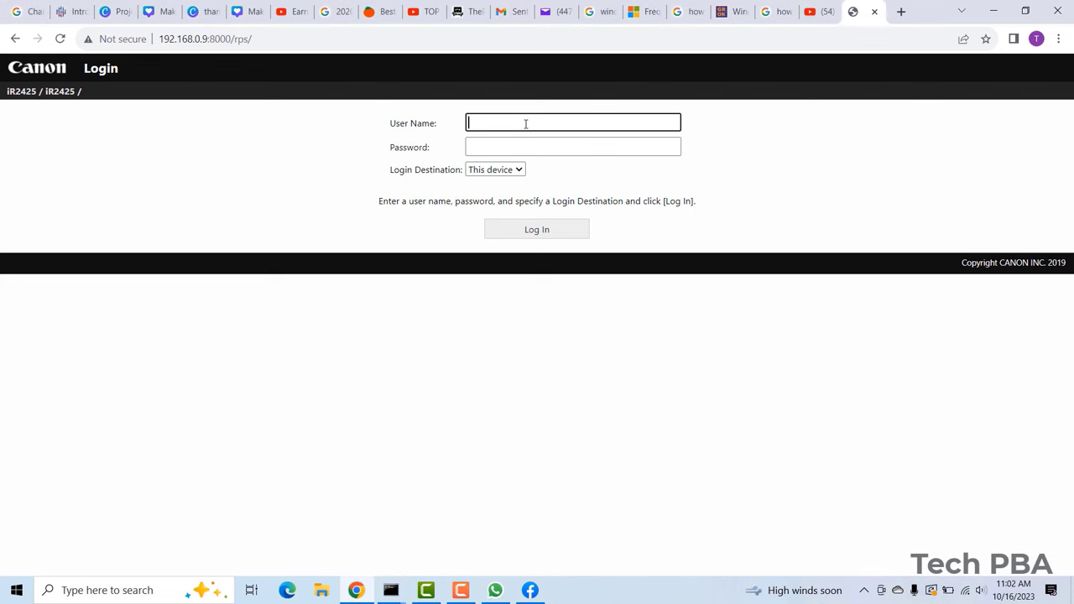
Log in as Administrator with the password and scroll the Remote UI Portal status.
type("Admin")
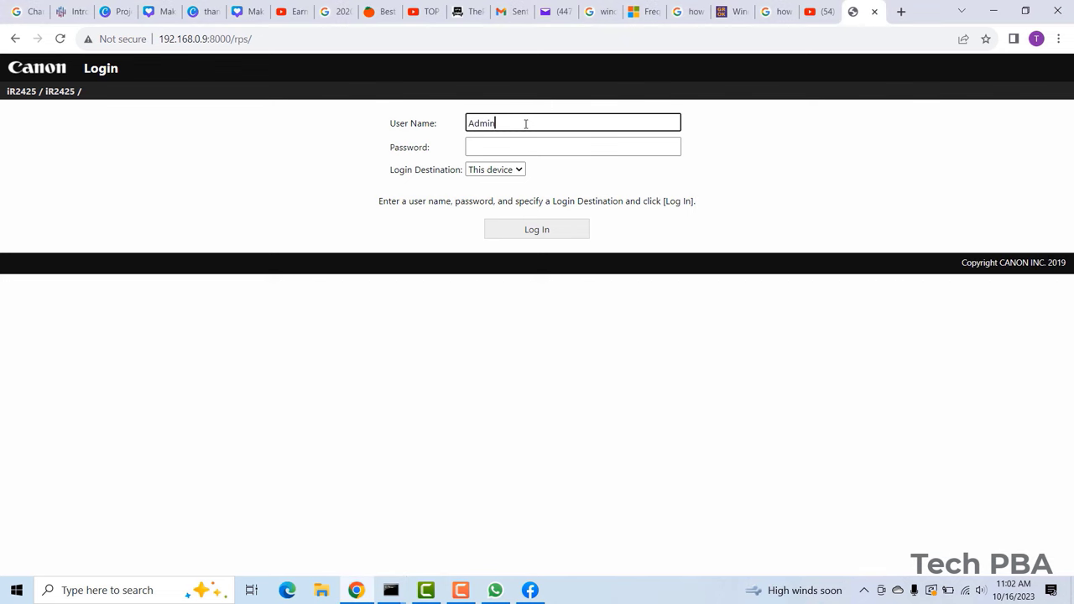
type("istrator")
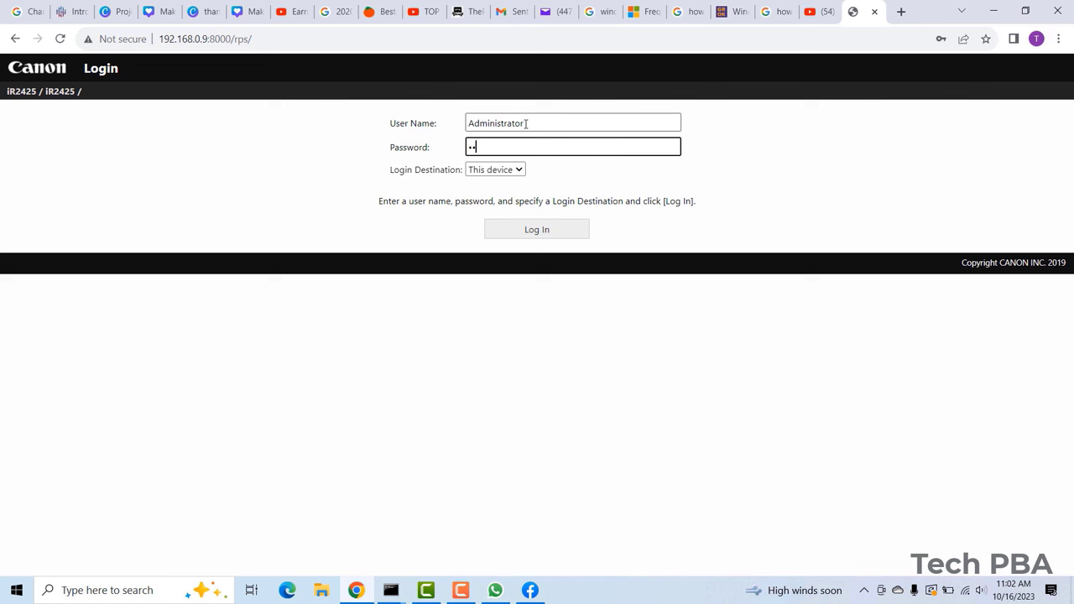
type("••")
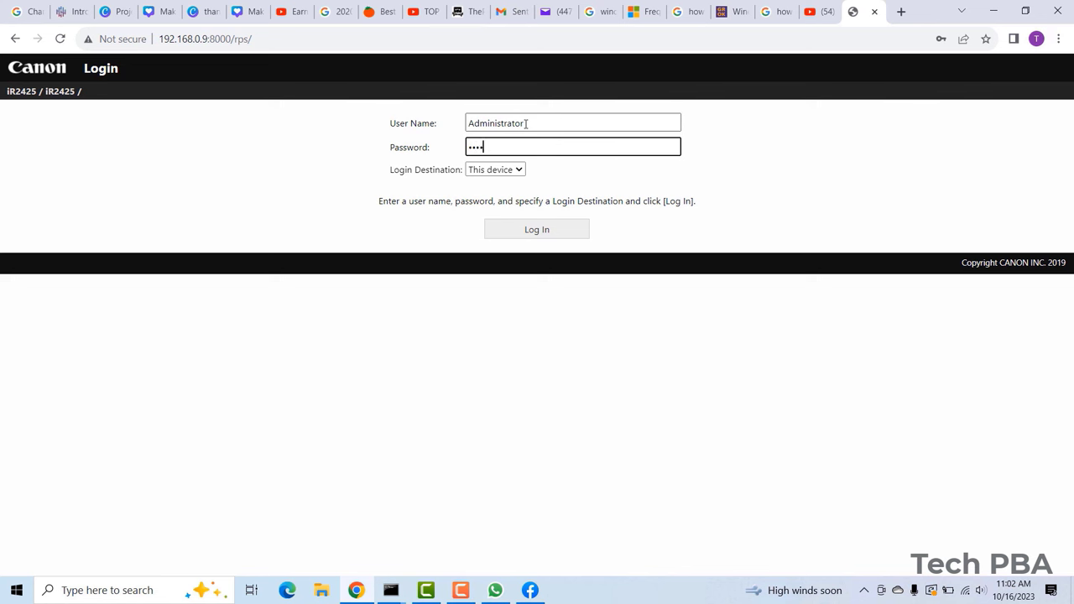
type("••••••")
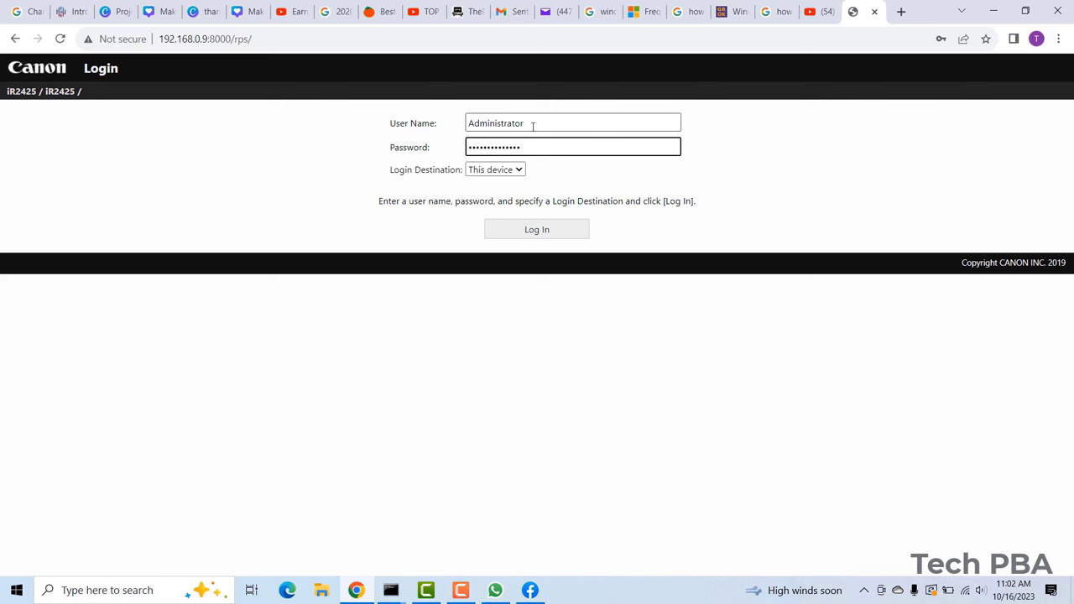
left_click(536, 229)
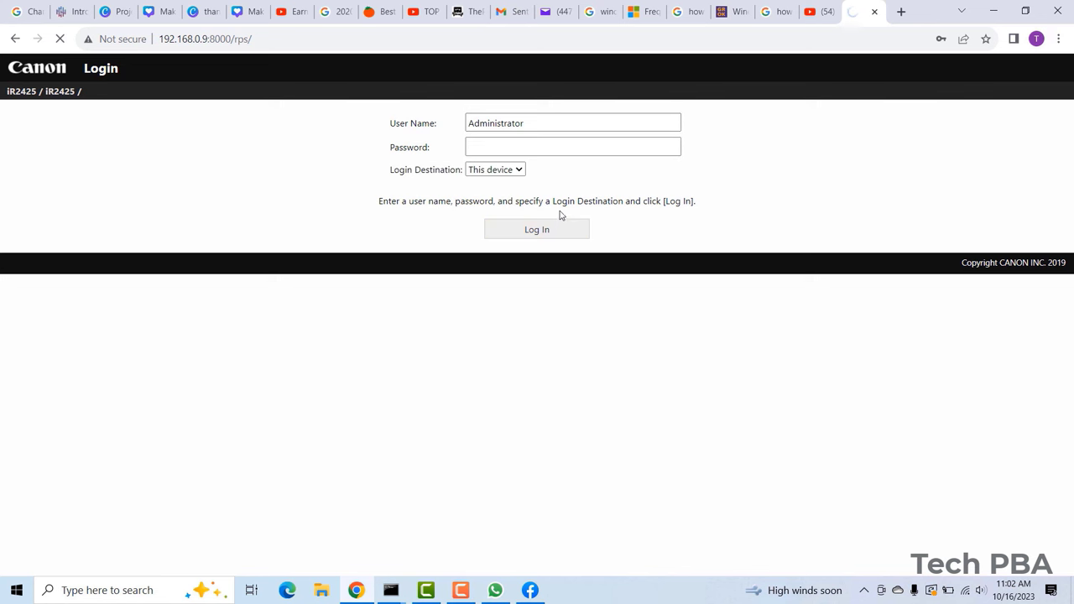
left_click(572, 146)
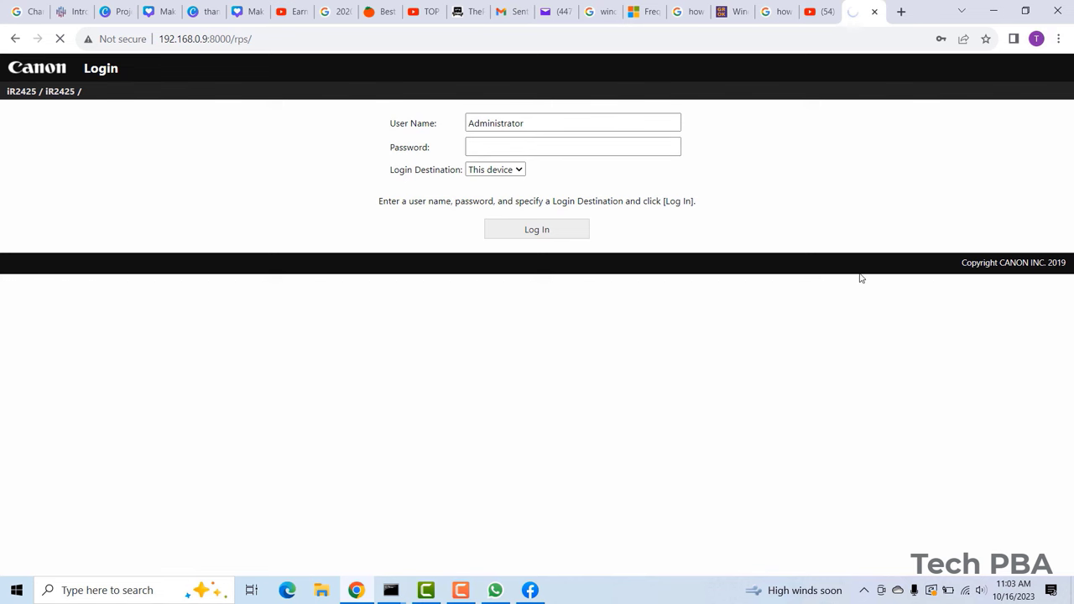
left_click(536, 230)
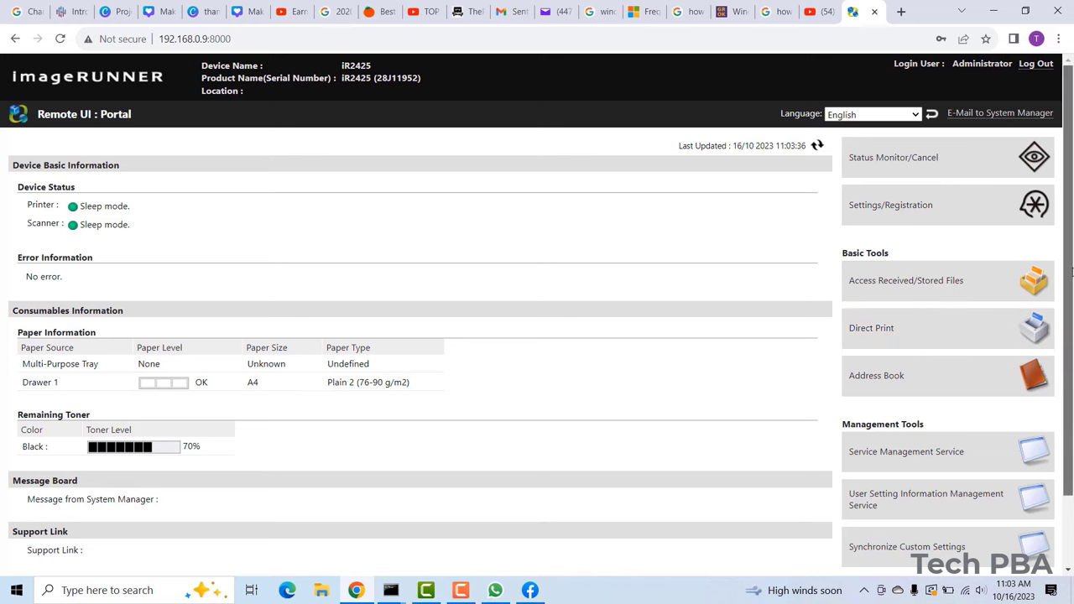
scroll("down", 3)
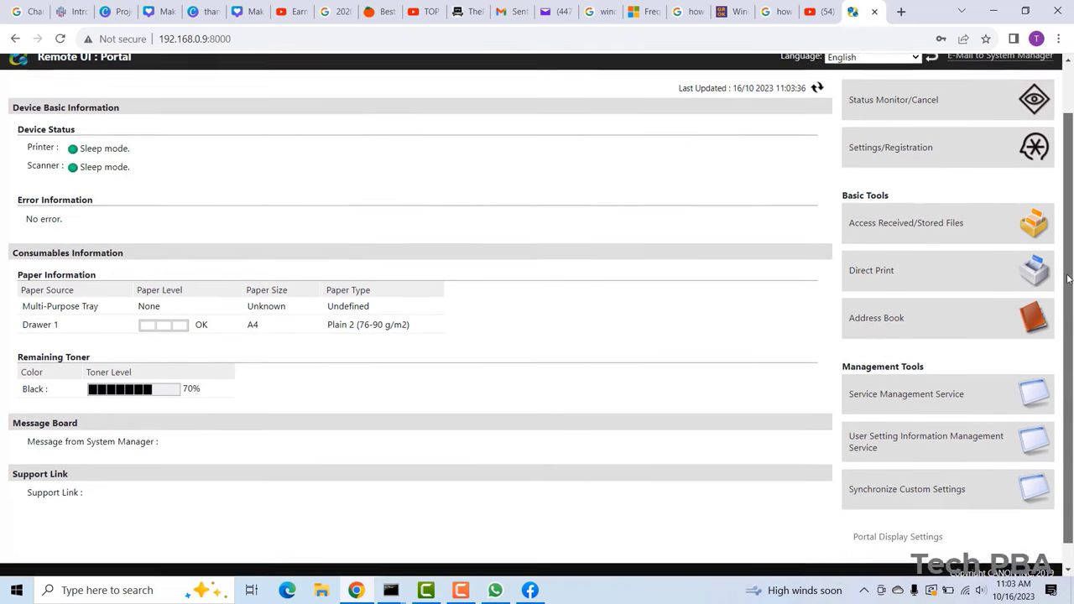